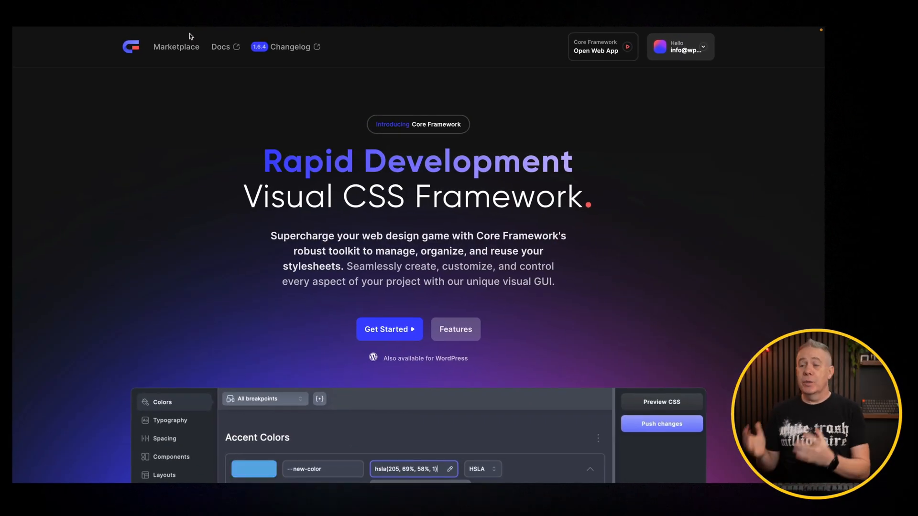
Step: Preview the page in dark mode and back, then open the background's Core Framework palette
left_click(590, 469)
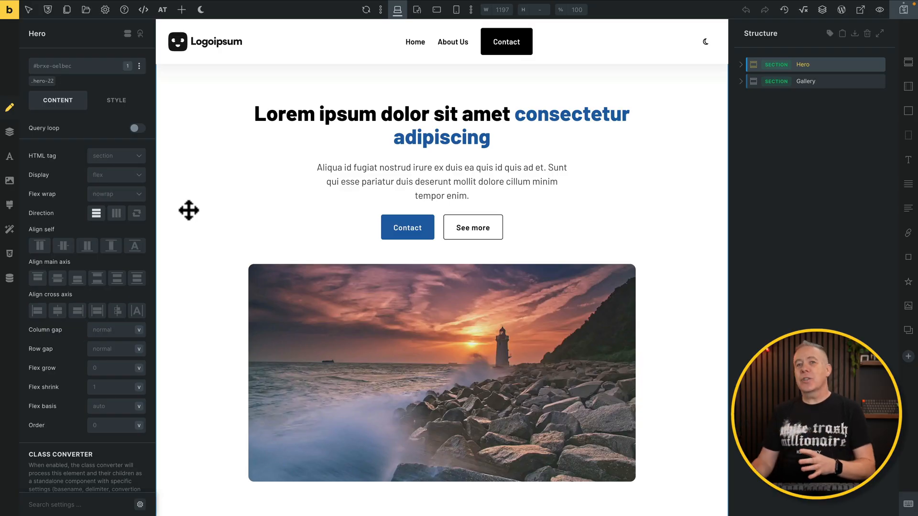
mouse_move(204, 15)
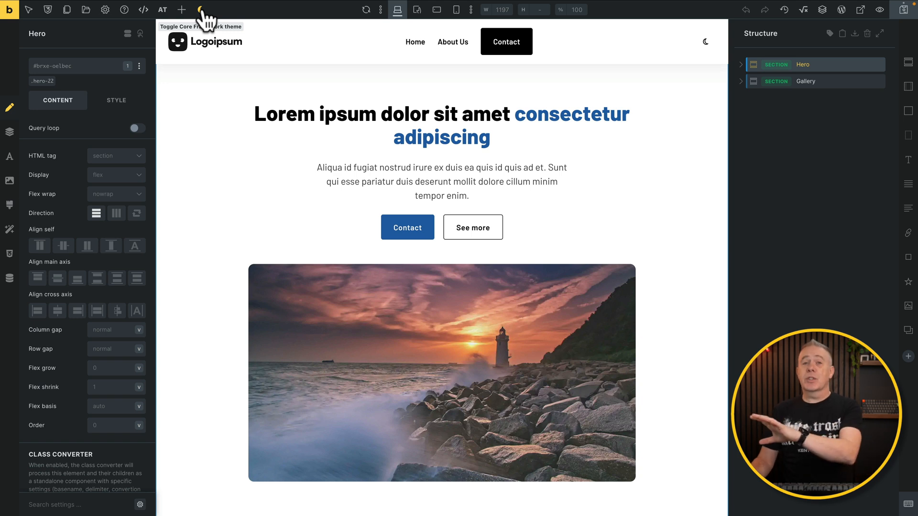
left_click(201, 10)
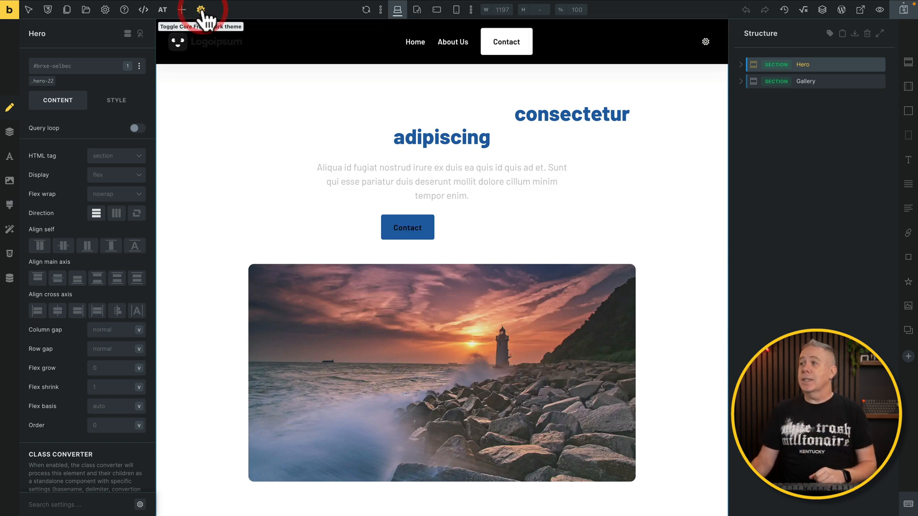
scroll("down", 3)
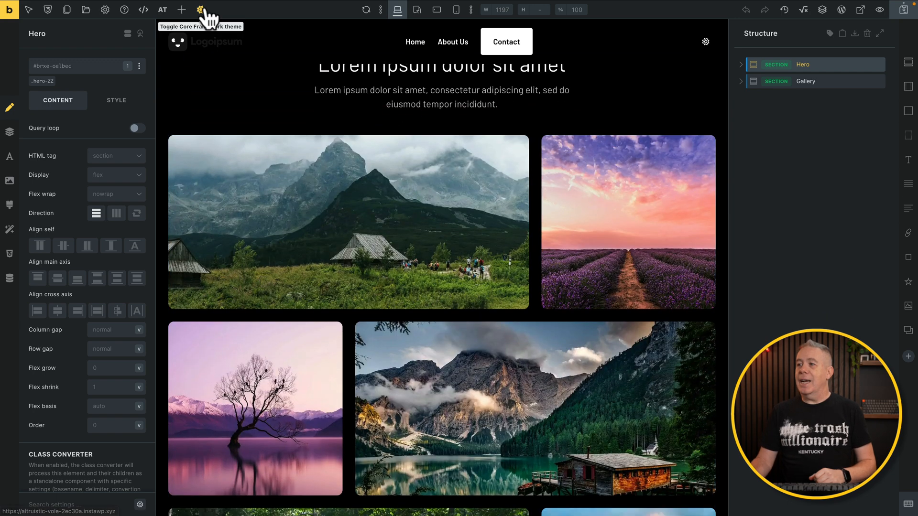
left_click(201, 10)
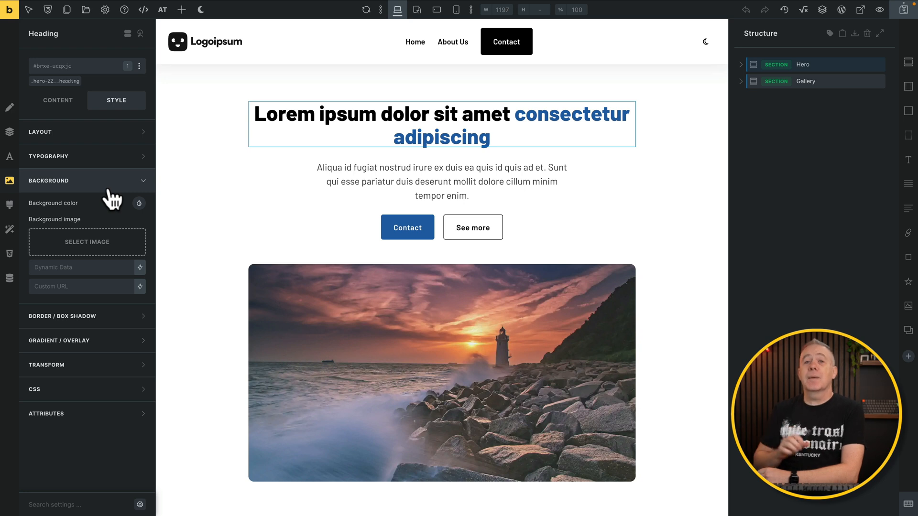
mouse_move(130, 225)
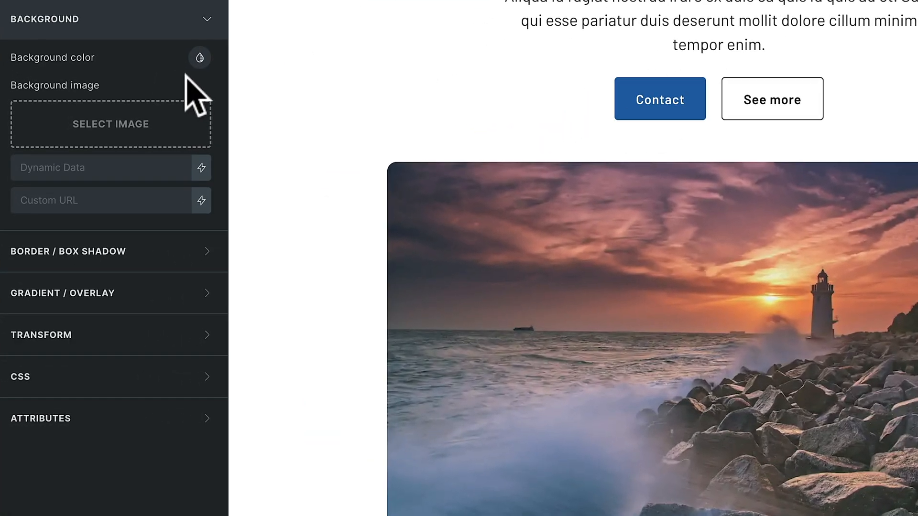
mouse_move(200, 58)
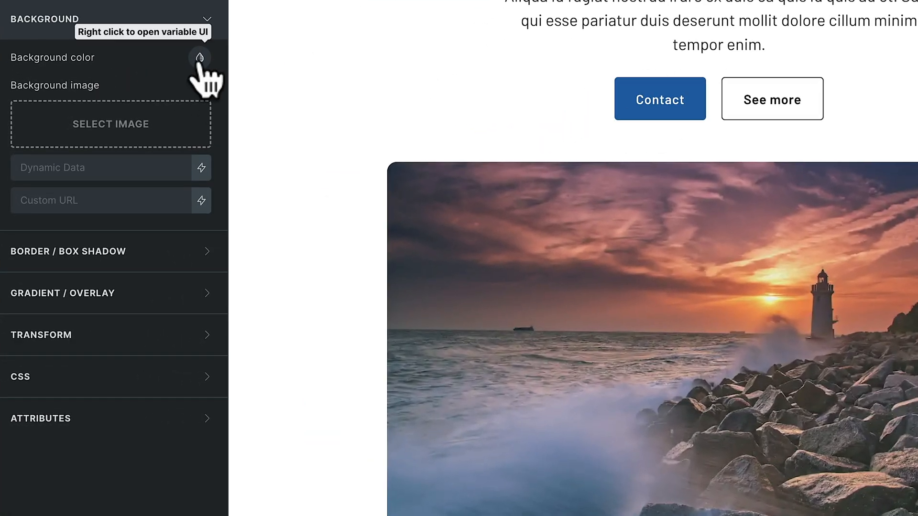
left_click(199, 58)
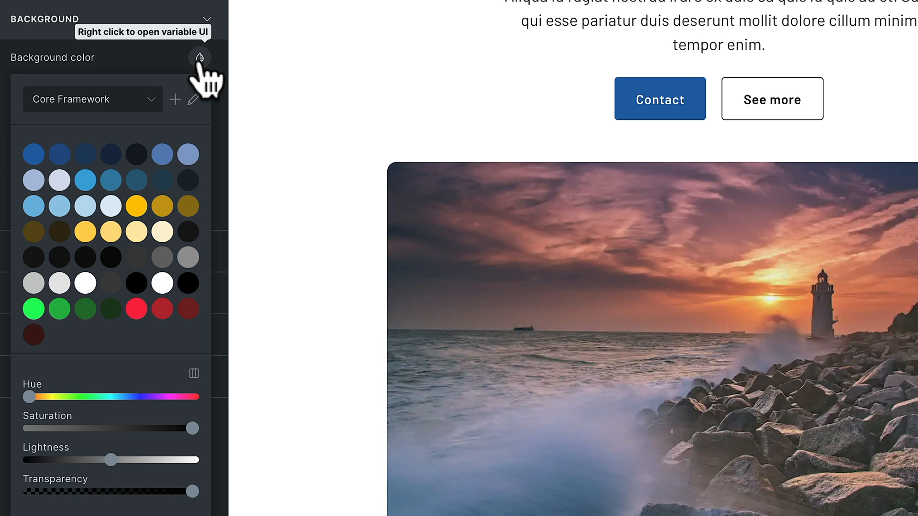
mouse_move(69, 163)
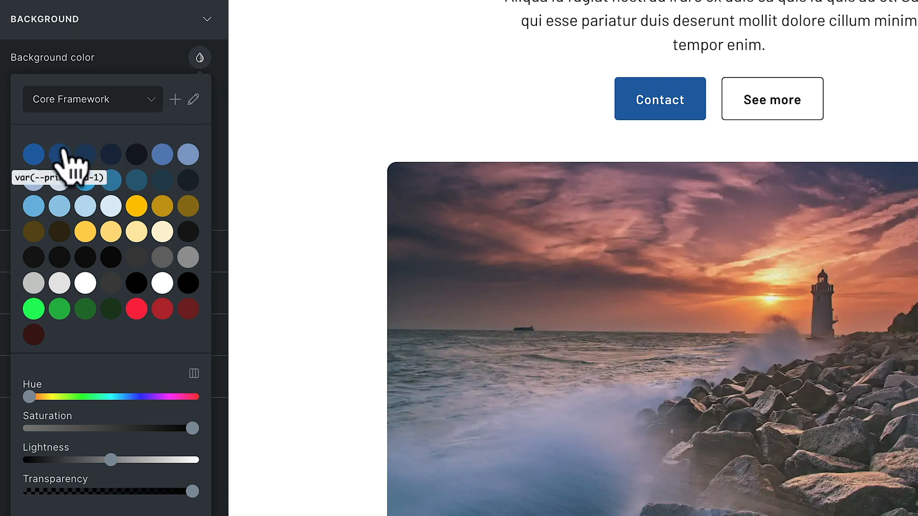
mouse_move(88, 172)
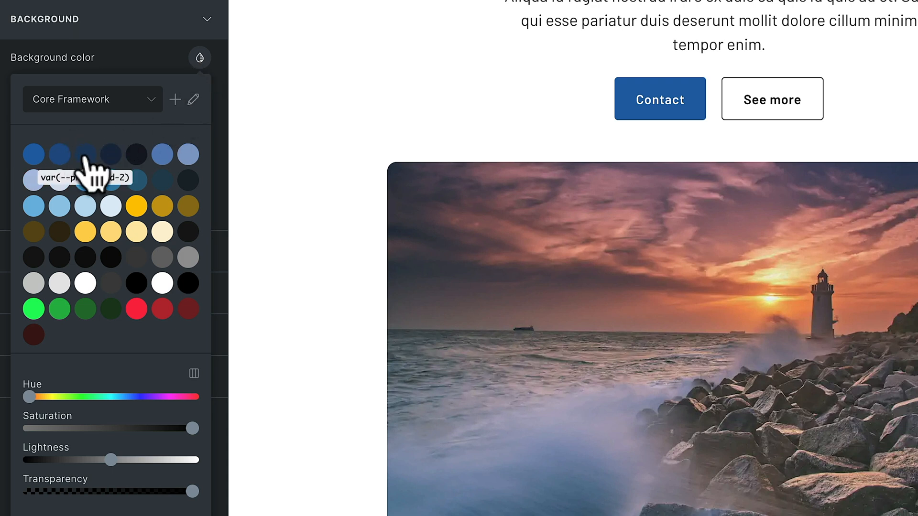
mouse_move(111, 180)
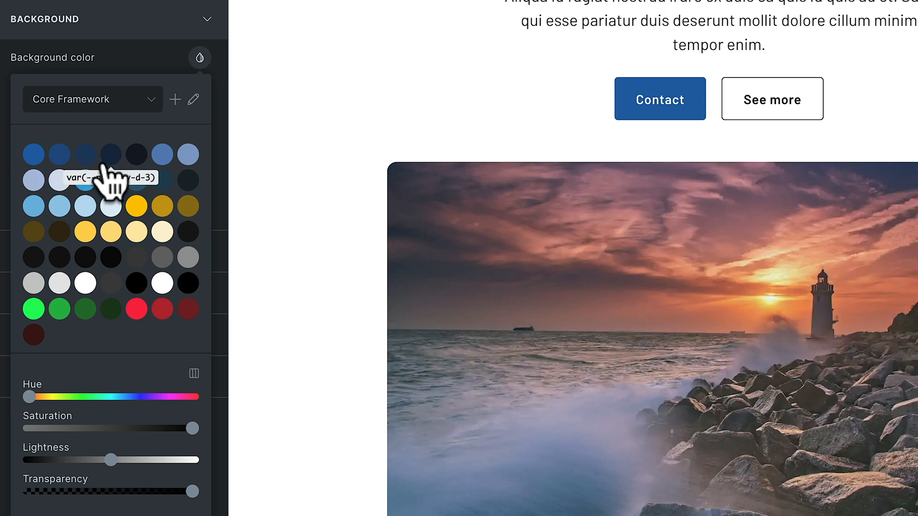
mouse_move(109, 257)
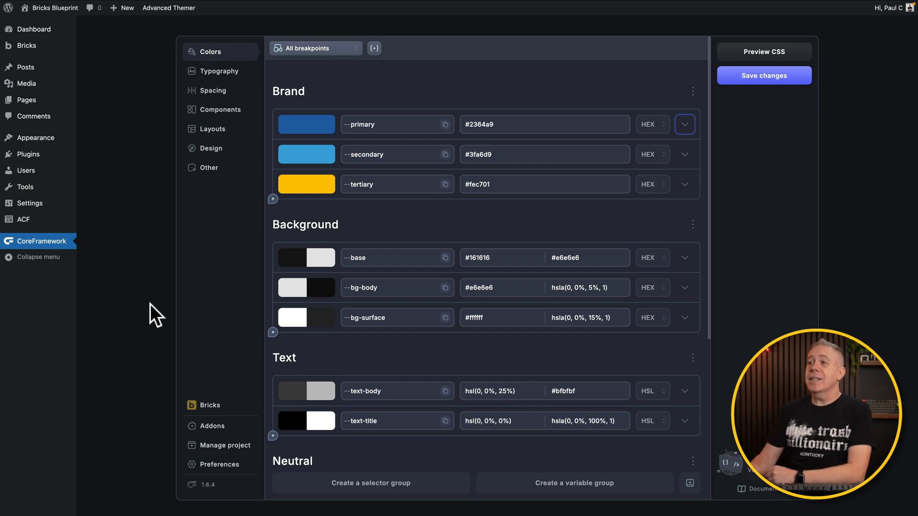
mouse_move(269, 80)
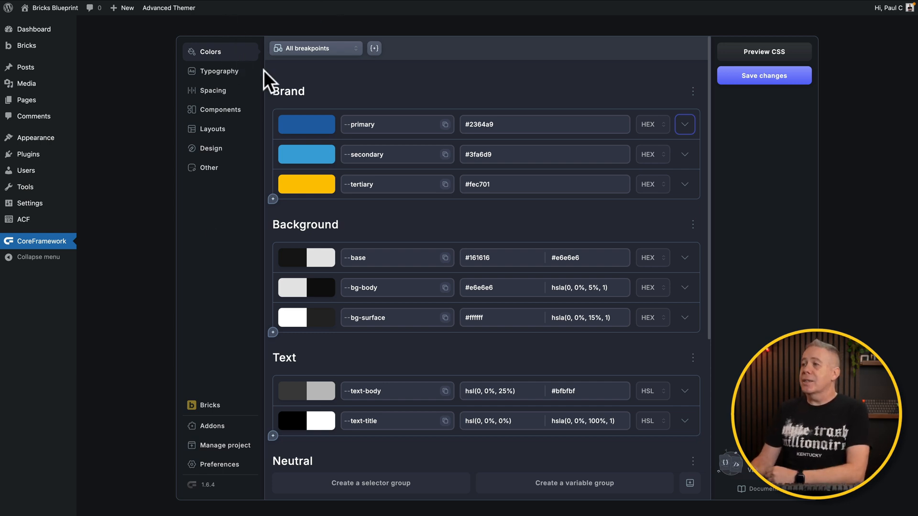
mouse_move(382, 95)
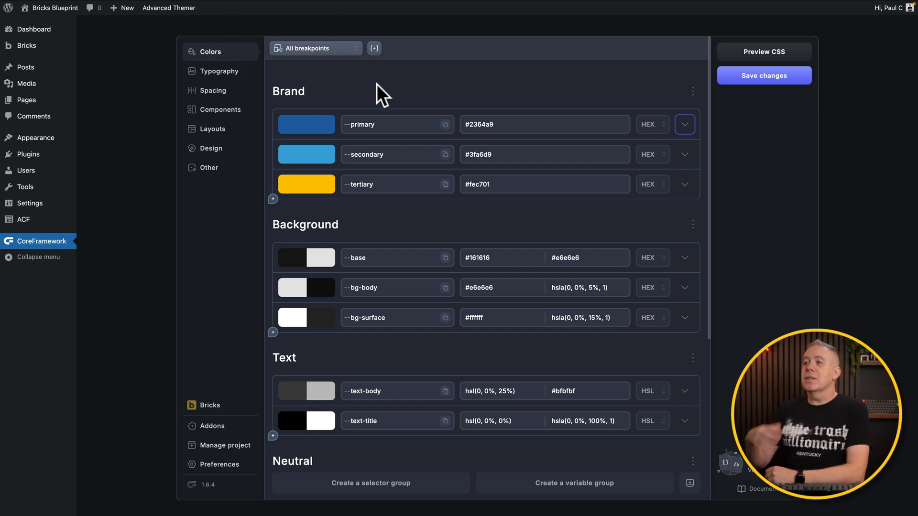
mouse_move(402, 109)
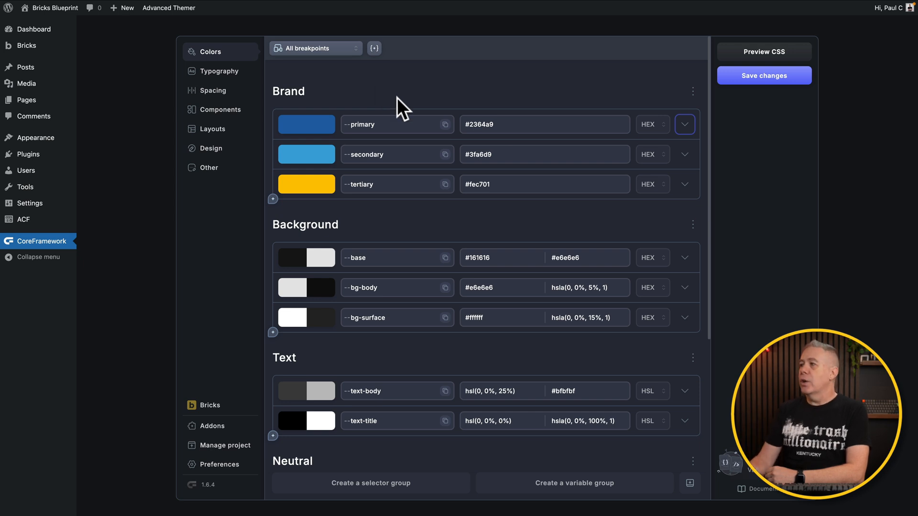
Step: Disable primary's shades and tints, add dark mode variants, then reopen primary's settings
left_click(684, 125)
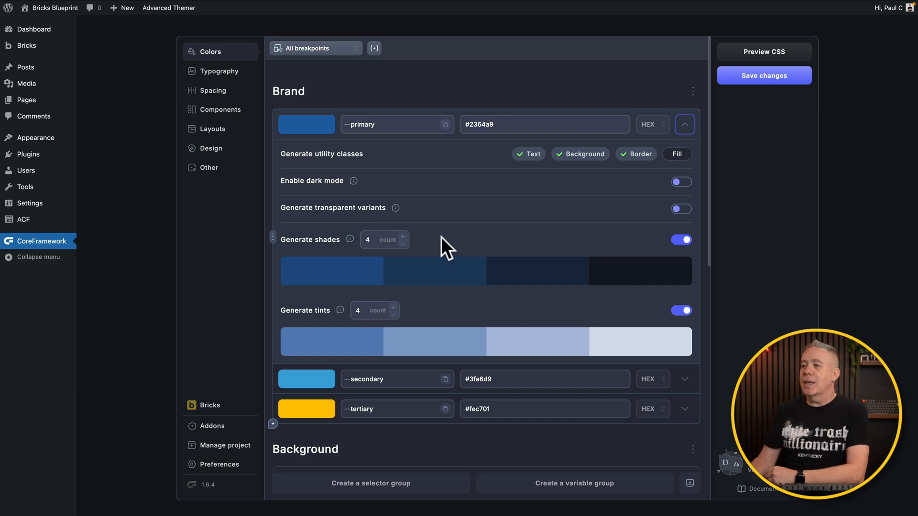
mouse_move(482, 250)
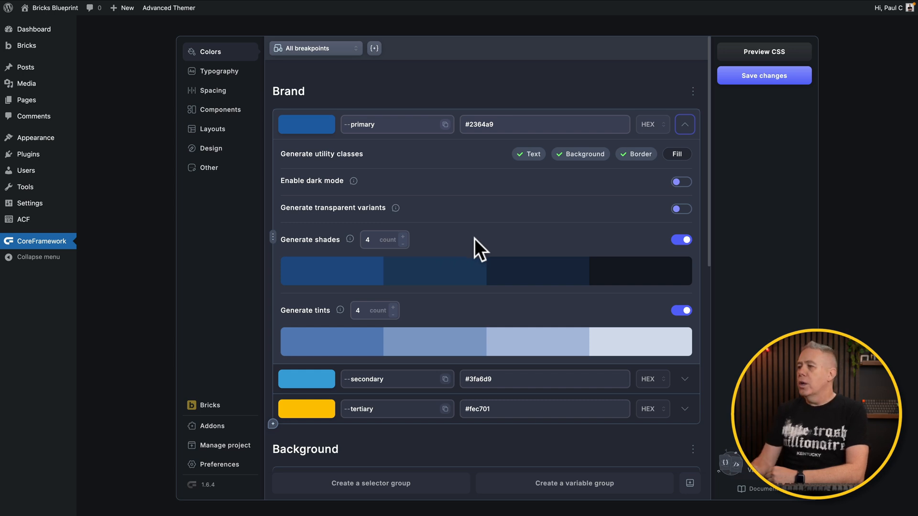
left_click(681, 239)
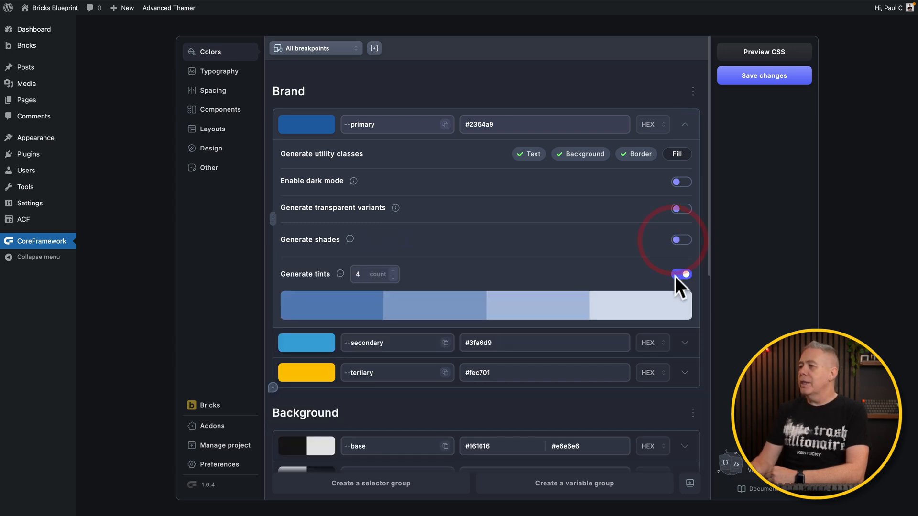
left_click(681, 274)
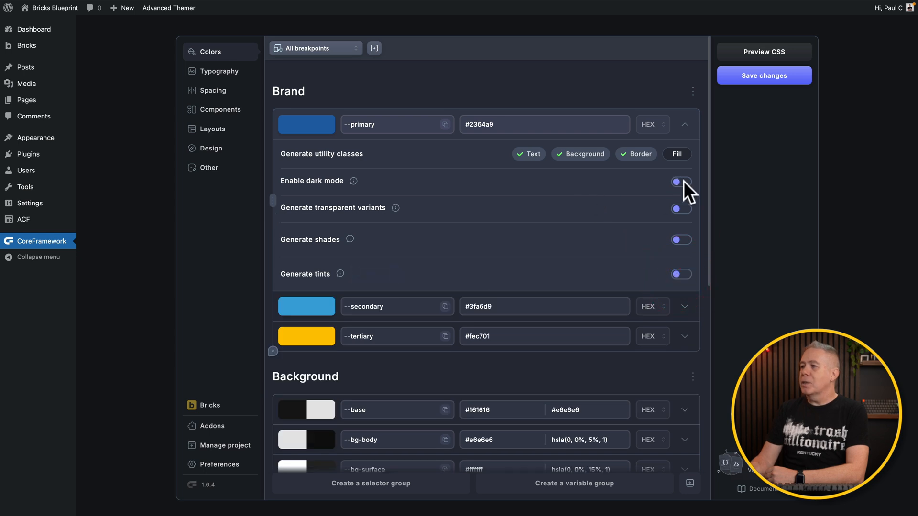
left_click(681, 181)
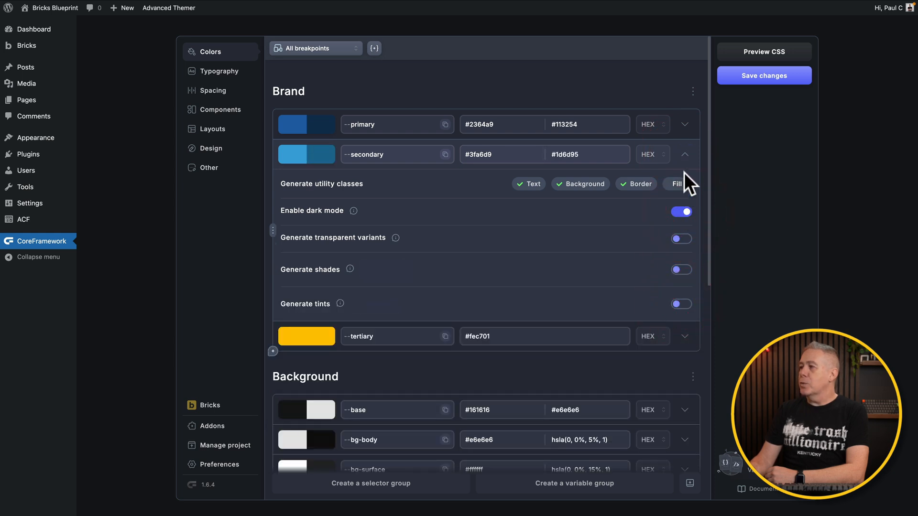
mouse_move(306, 154)
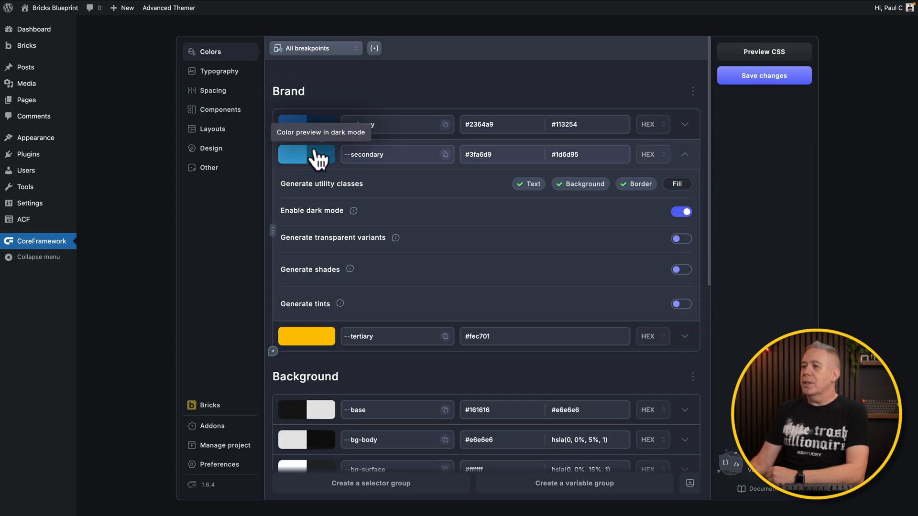
mouse_move(302, 137)
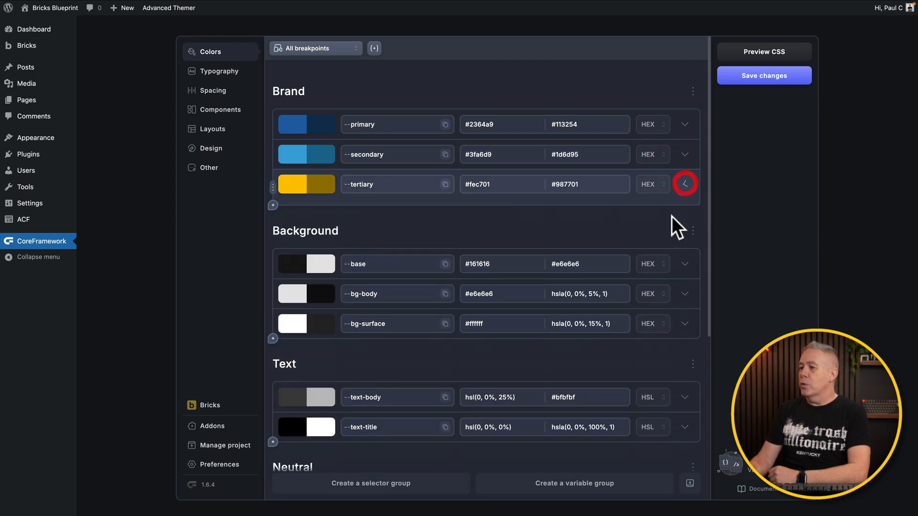
left_click(683, 183)
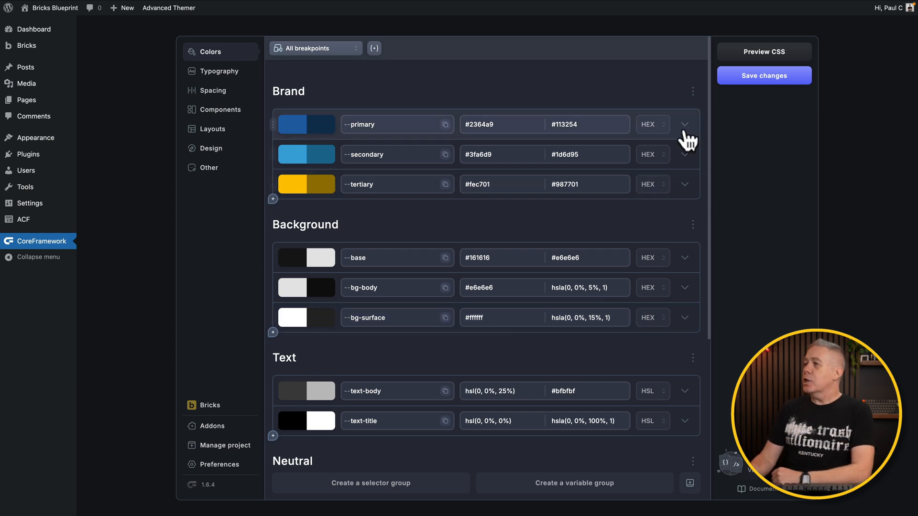
left_click(684, 125)
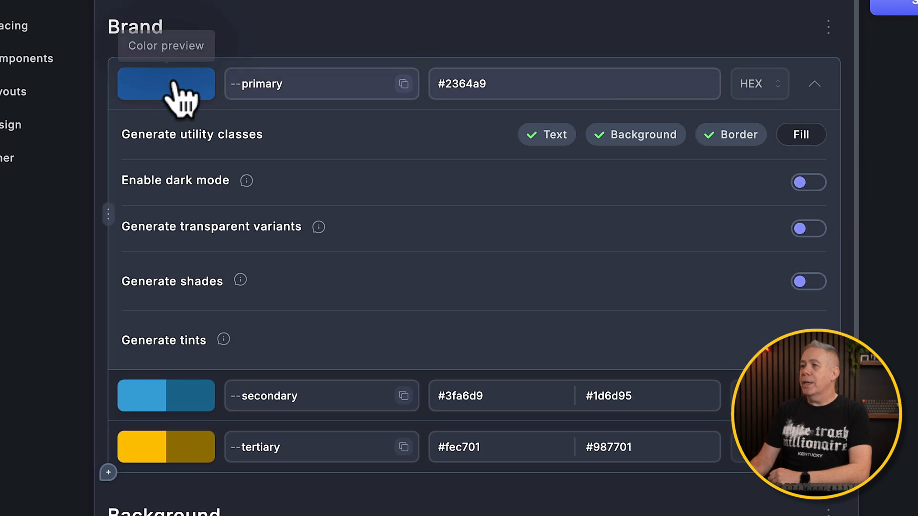
mouse_move(751, 223)
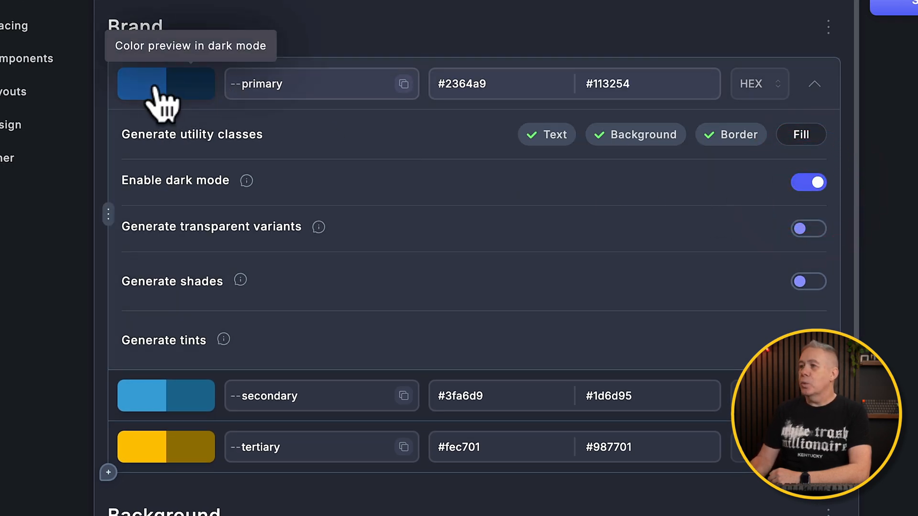
mouse_move(193, 105)
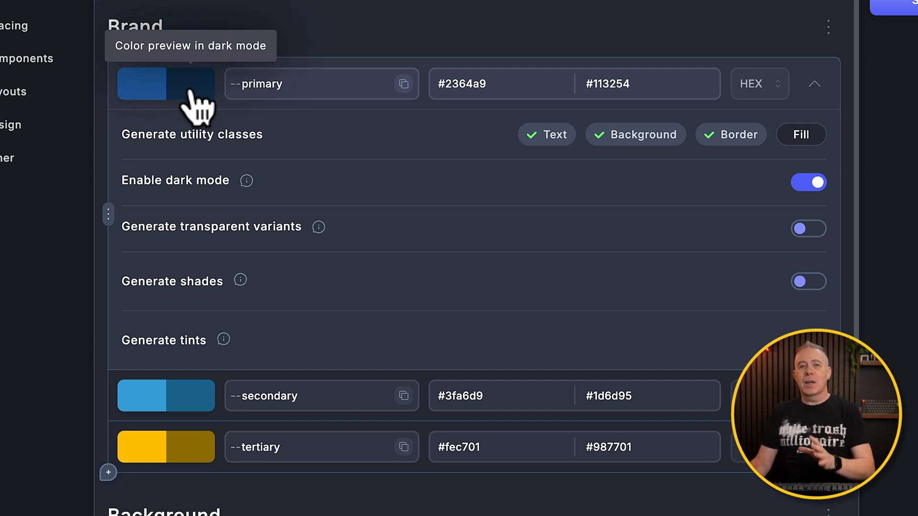
mouse_move(215, 117)
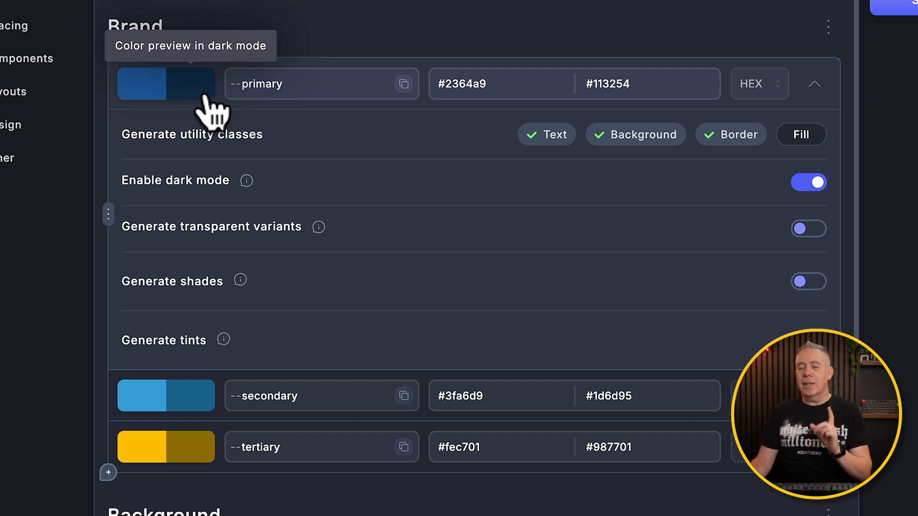
Step: Collapse primary's extra options and open the tertiary colour's options menu
left_click(813, 83)
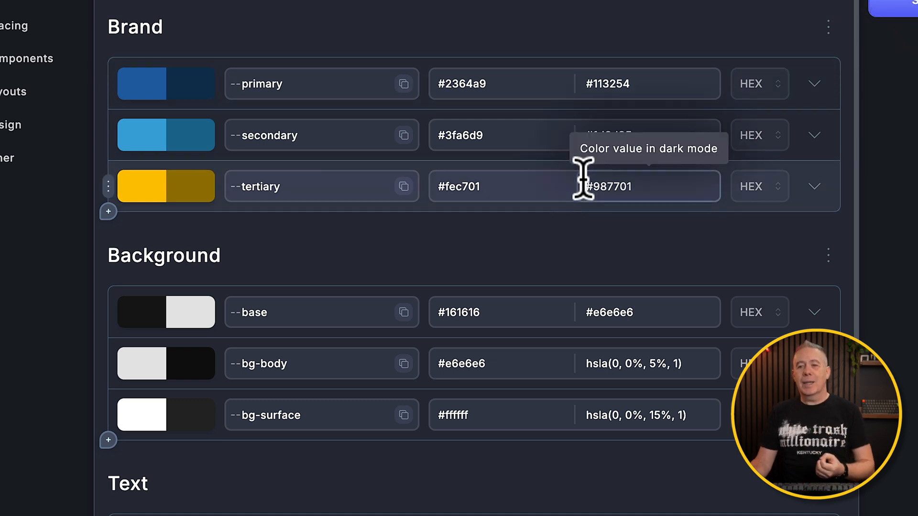
mouse_move(451, 278)
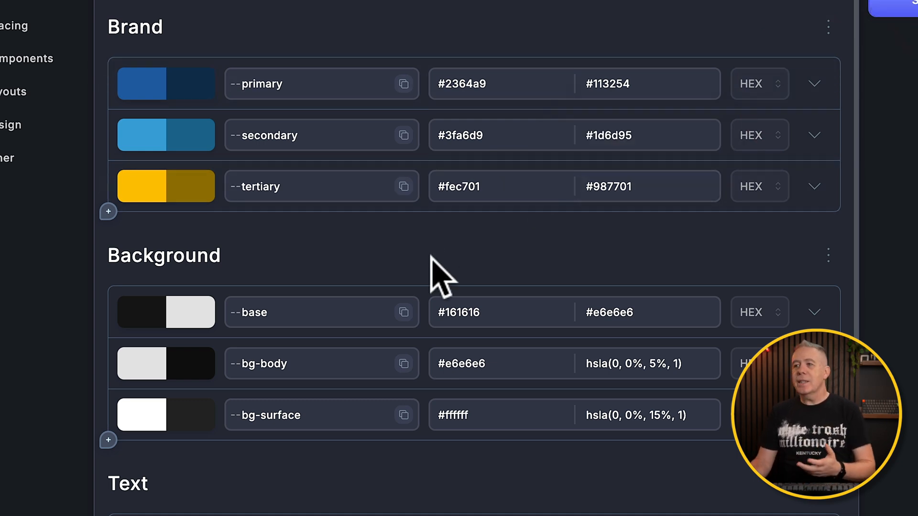
mouse_move(520, 255)
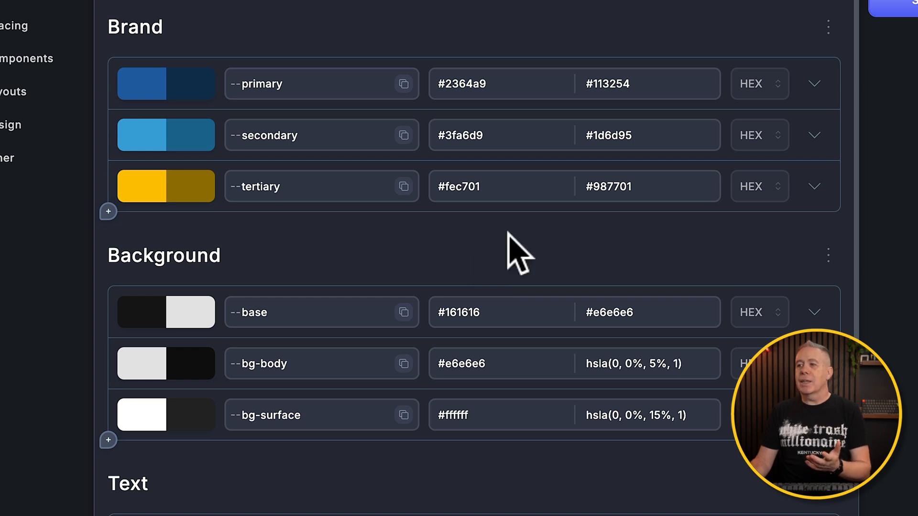
mouse_move(117, 202)
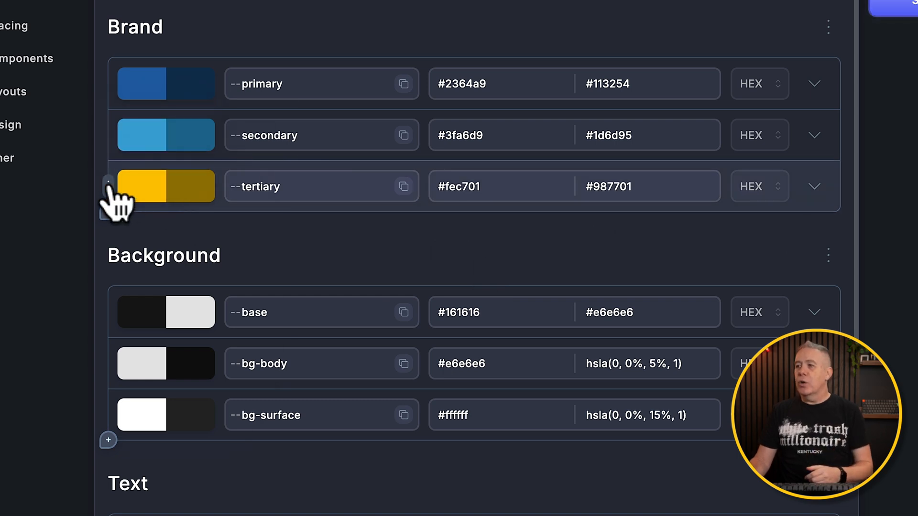
left_click(109, 186)
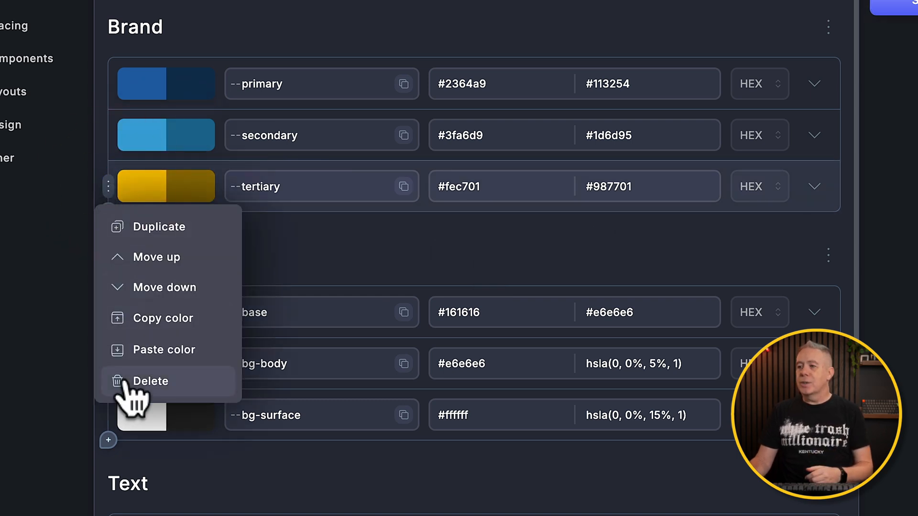
mouse_move(328, 269)
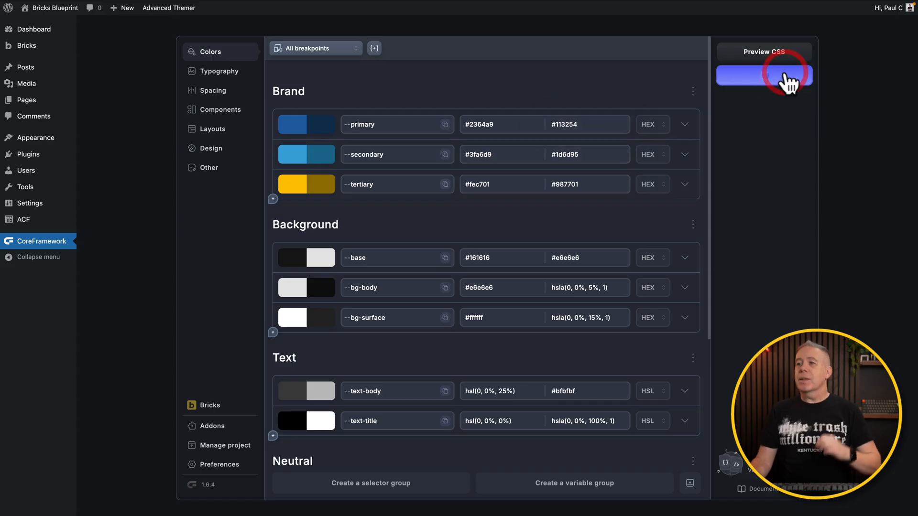
Step: Save the dark-mode brand colour edits in Core Framework
left_click(763, 76)
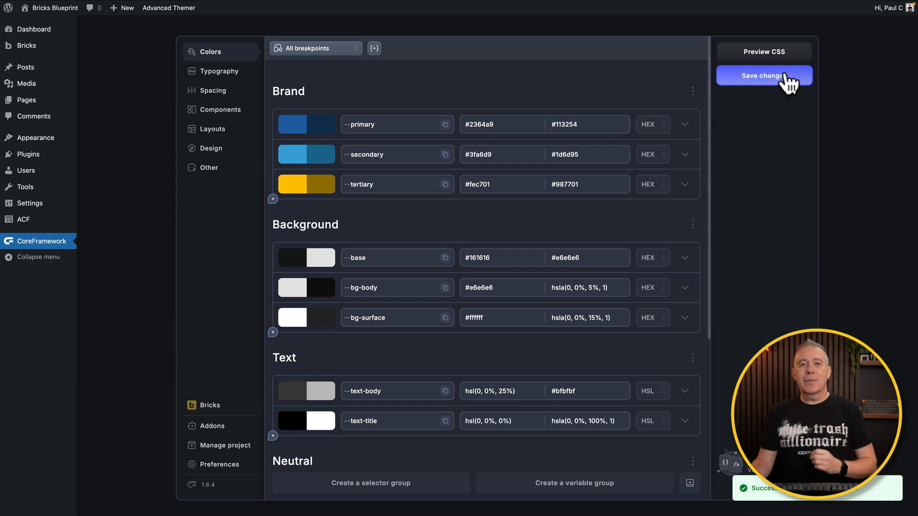
left_click(763, 75)
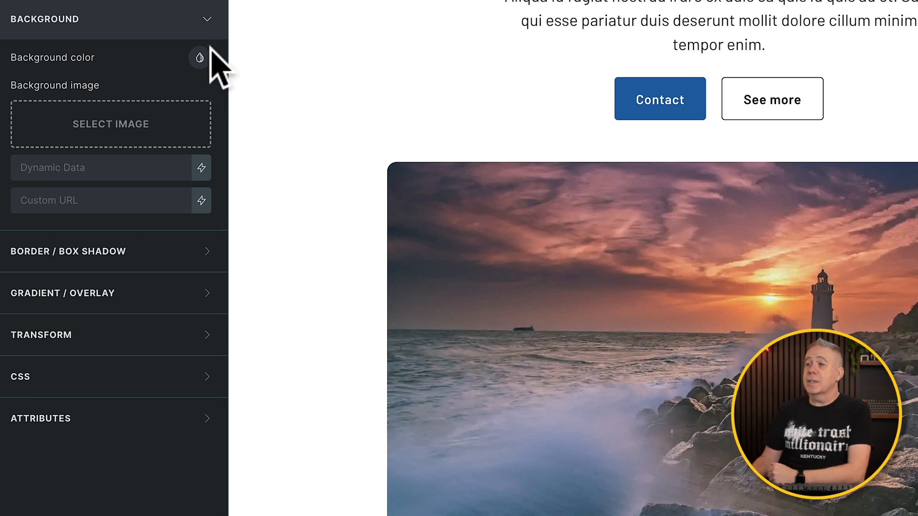
left_click(199, 57)
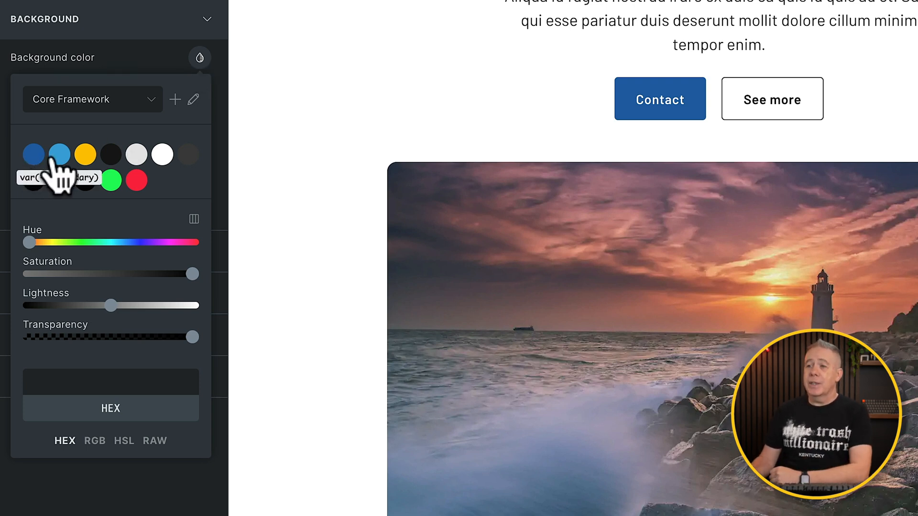
mouse_move(108, 178)
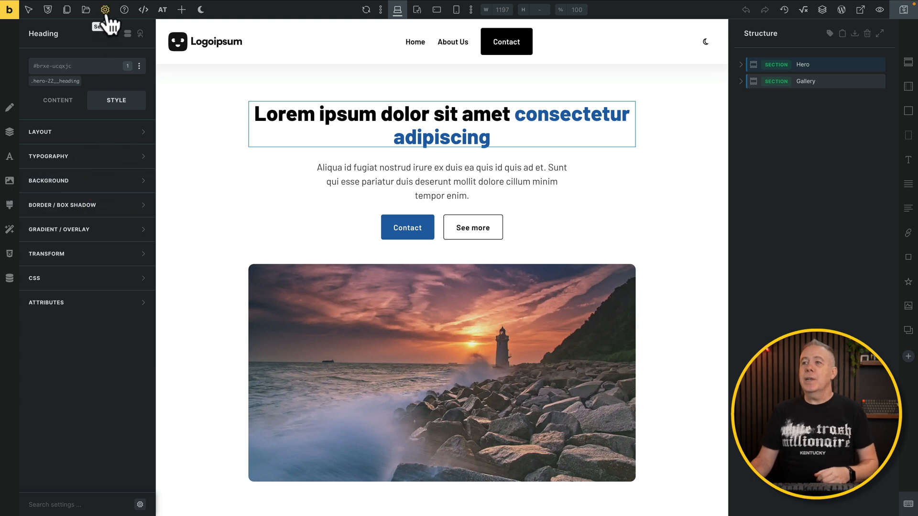
Step: Open the Brixies Global theme style settings from the Settings menu
left_click(105, 10)
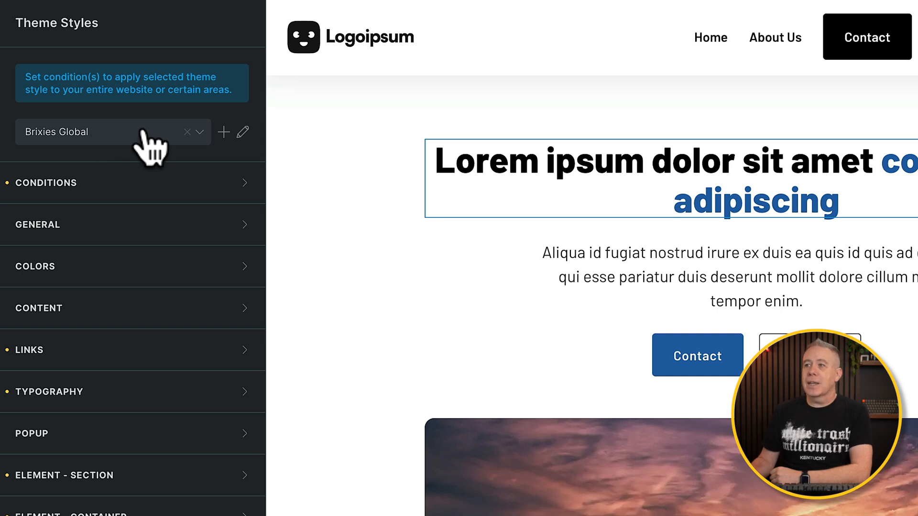
mouse_move(223, 132)
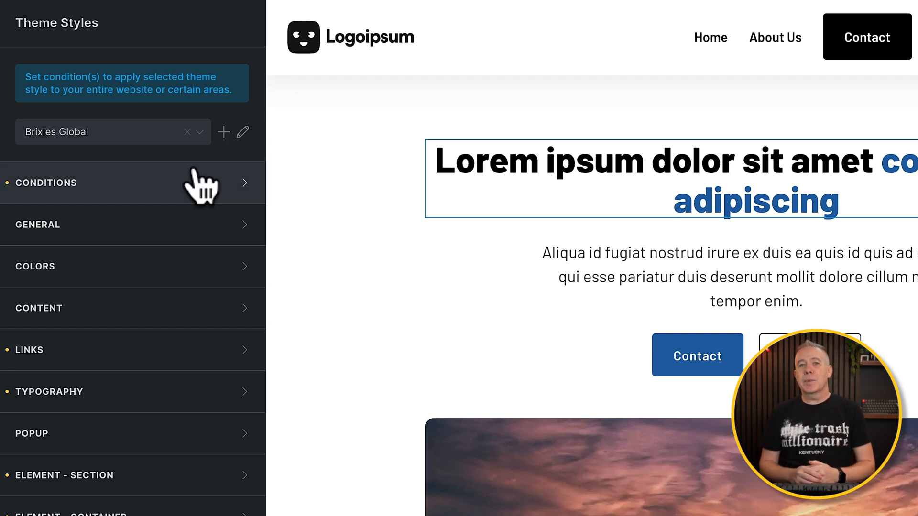
mouse_move(199, 202)
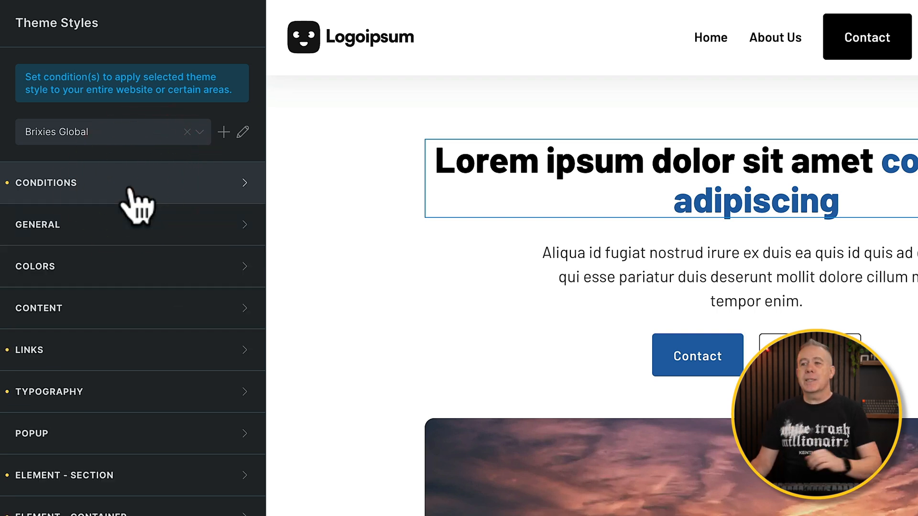
mouse_move(130, 287)
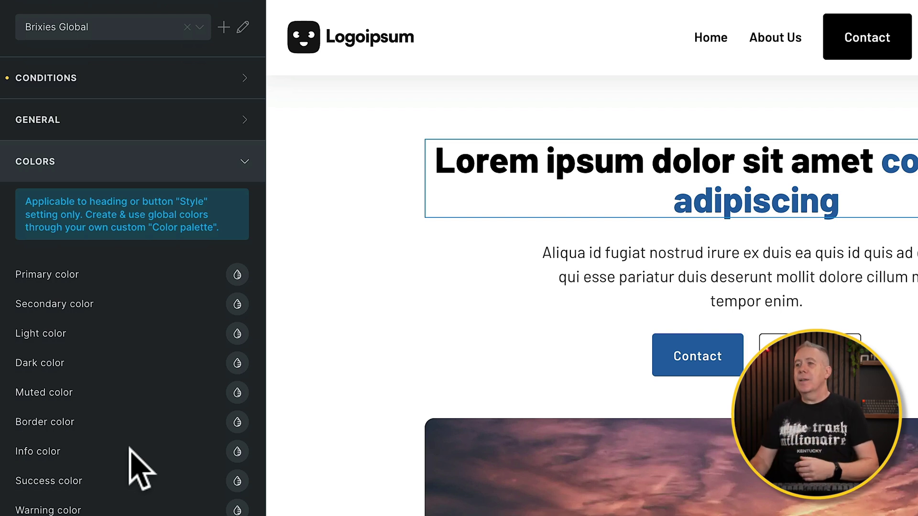
mouse_move(169, 298)
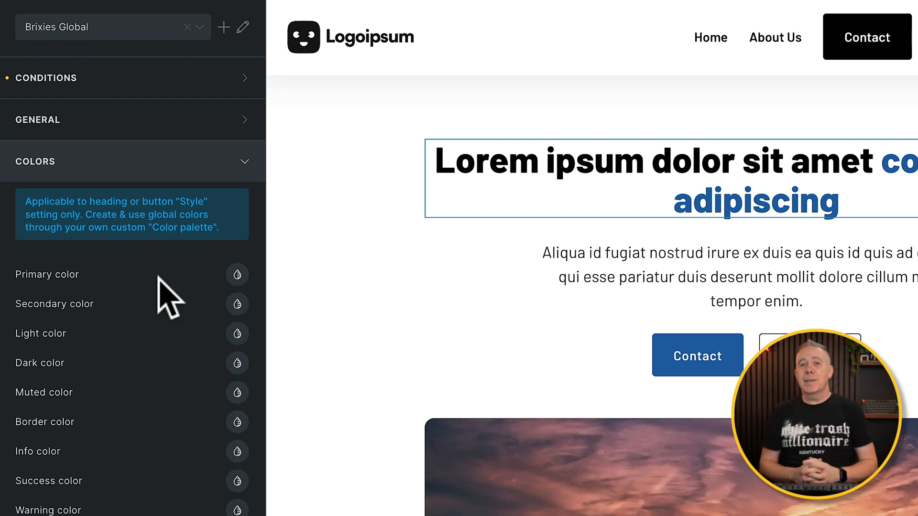
mouse_move(240, 286)
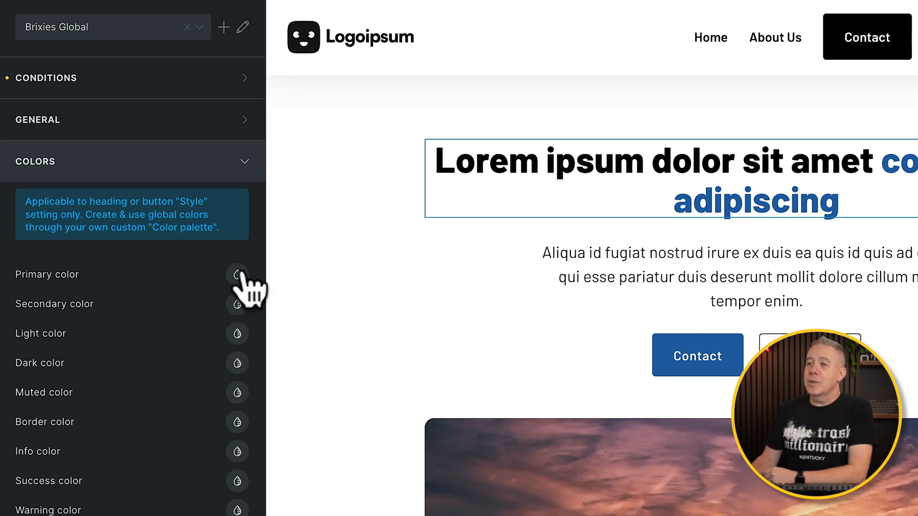
Step: Set the theme's primary, secondary, light, border and danger colours to Core Framework palette swatches
left_click(237, 274)
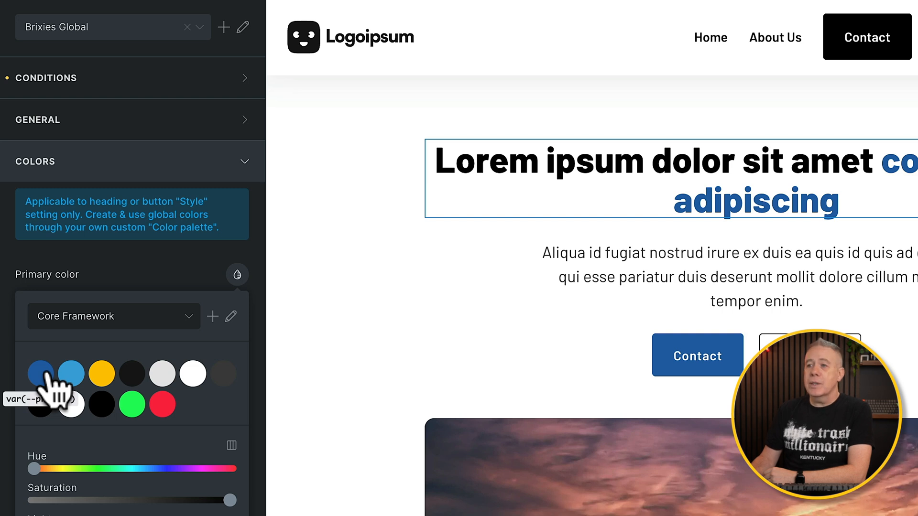
left_click(237, 274)
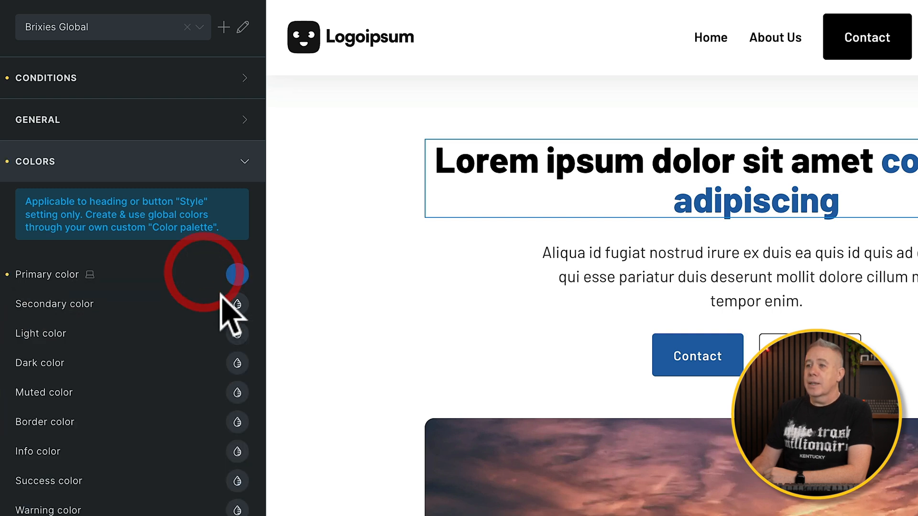
left_click(237, 304)
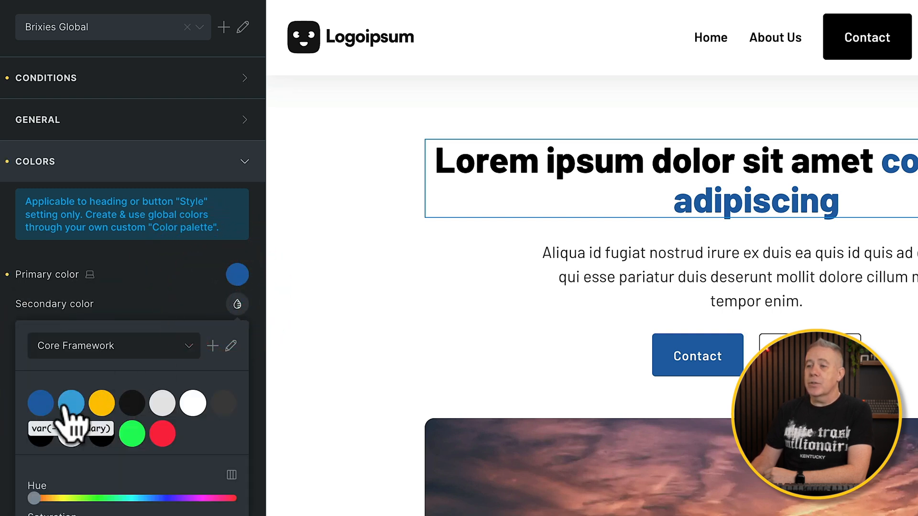
left_click(71, 402)
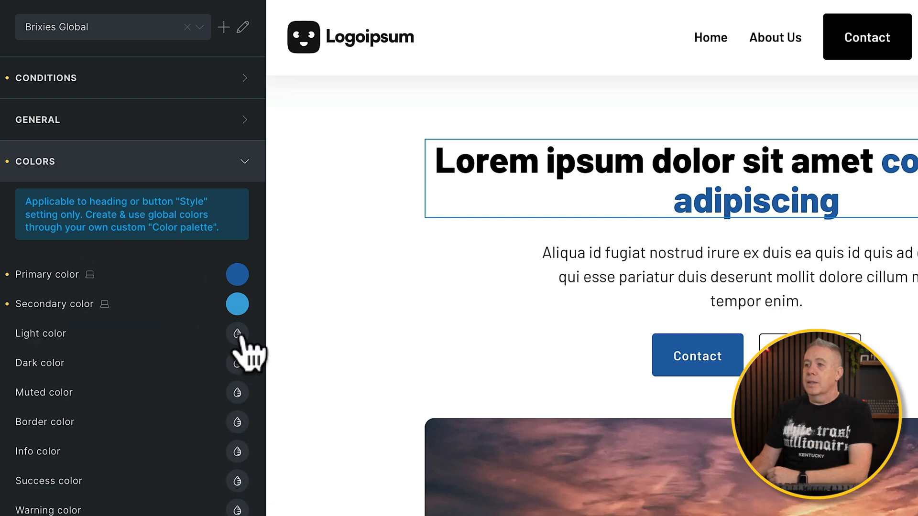
left_click(238, 334)
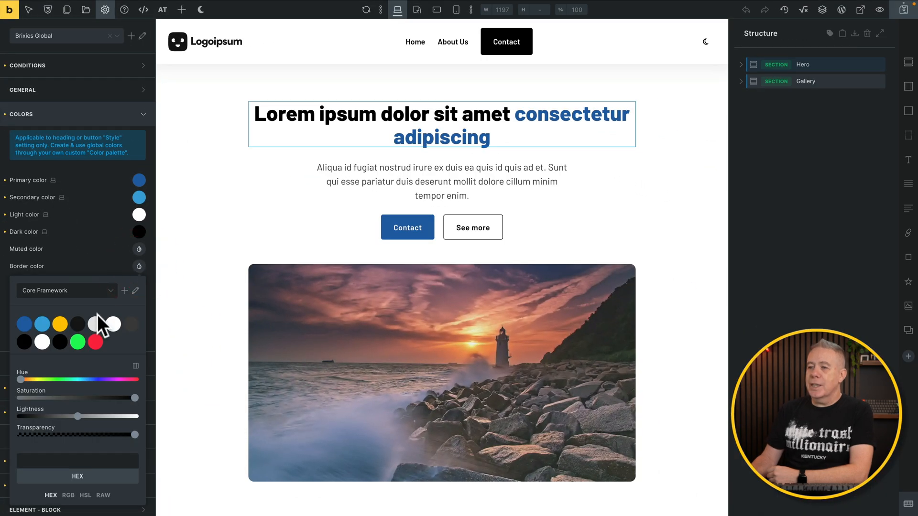
mouse_move(78, 343)
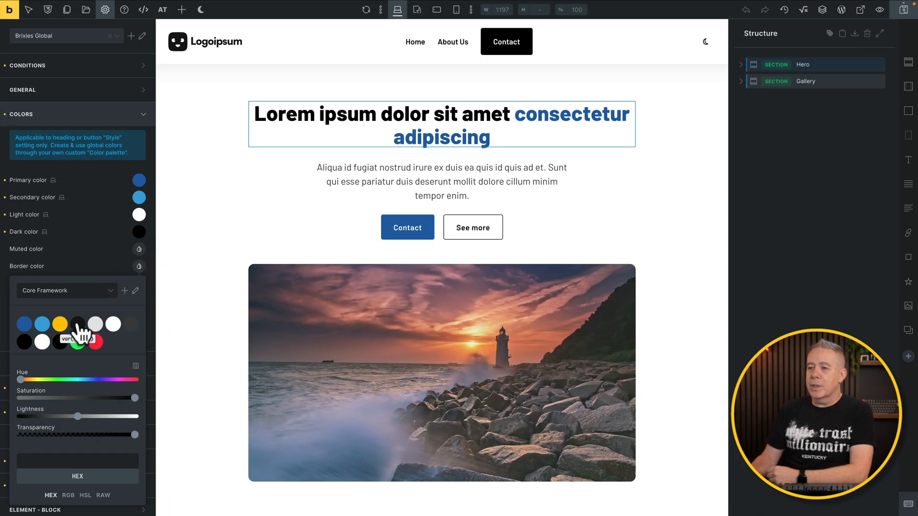
left_click(59, 323)
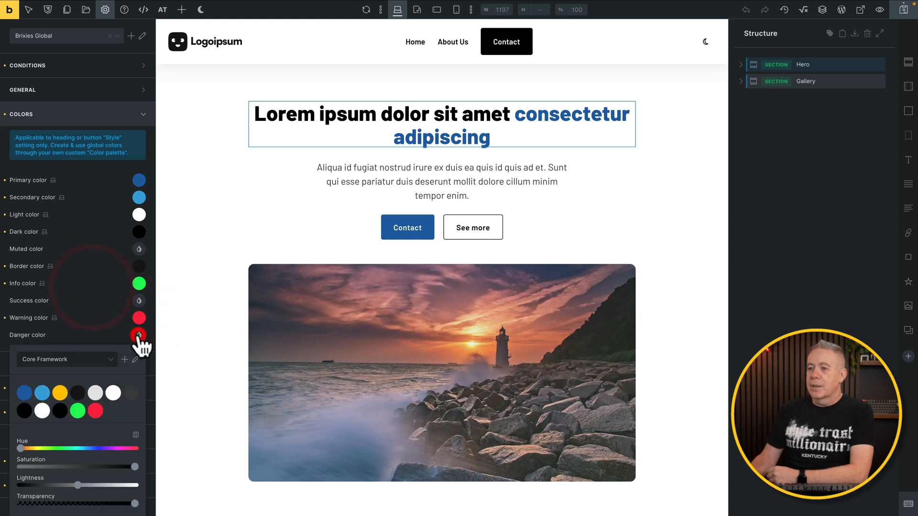
left_click(139, 335)
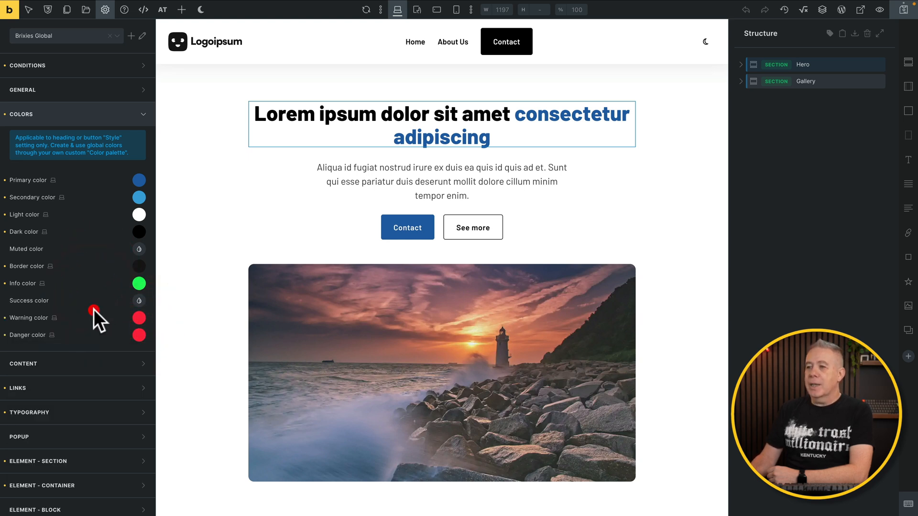
left_click(139, 300)
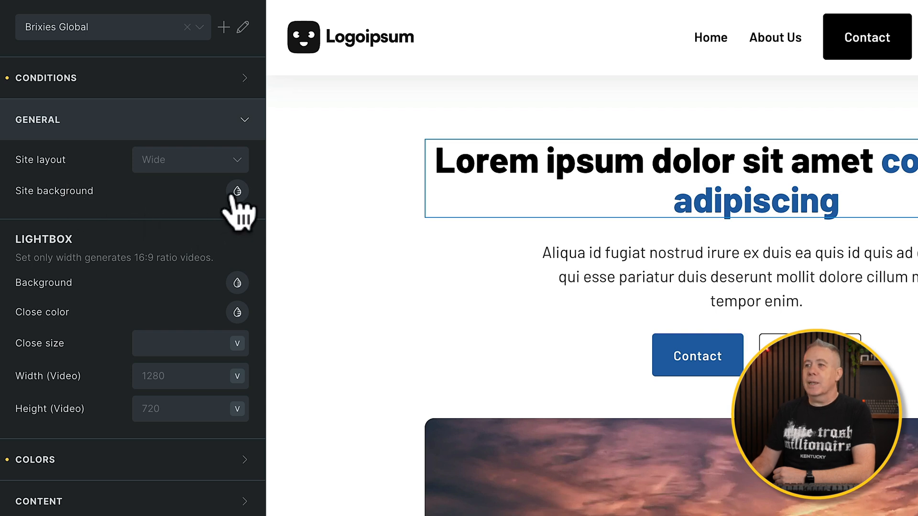
Step: Set the site background to a light grey Core Framework palette colour
left_click(237, 191)
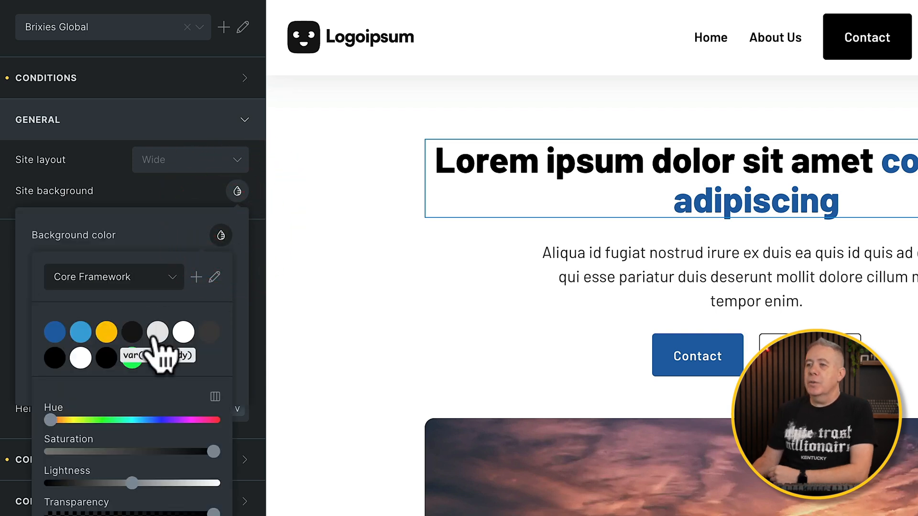
left_click(158, 332)
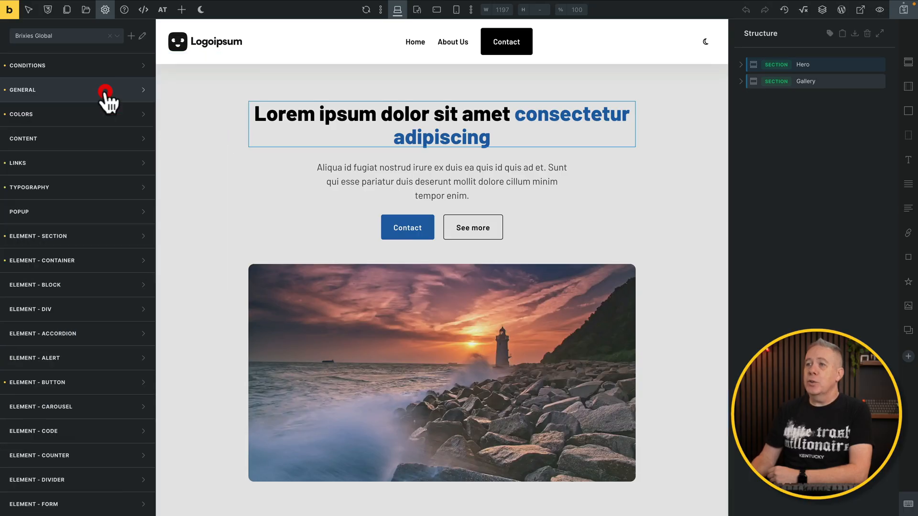
left_click(29, 187)
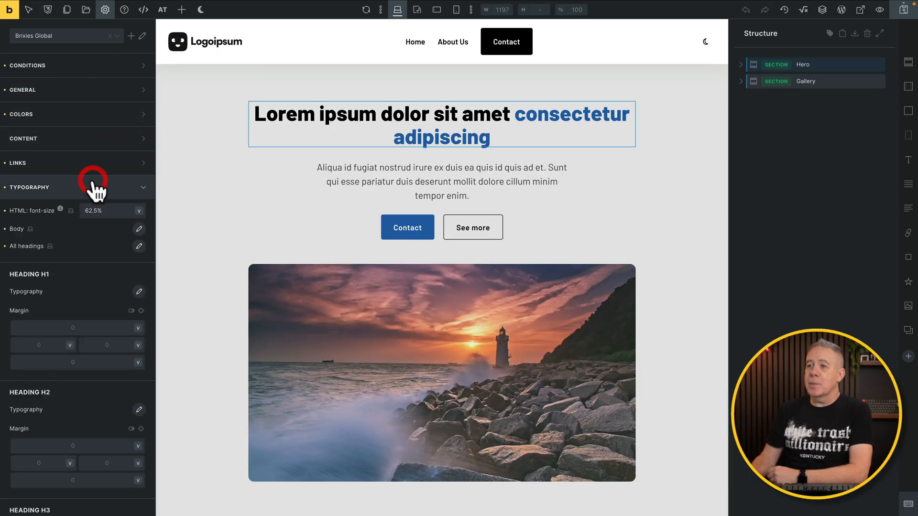
left_click(138, 229)
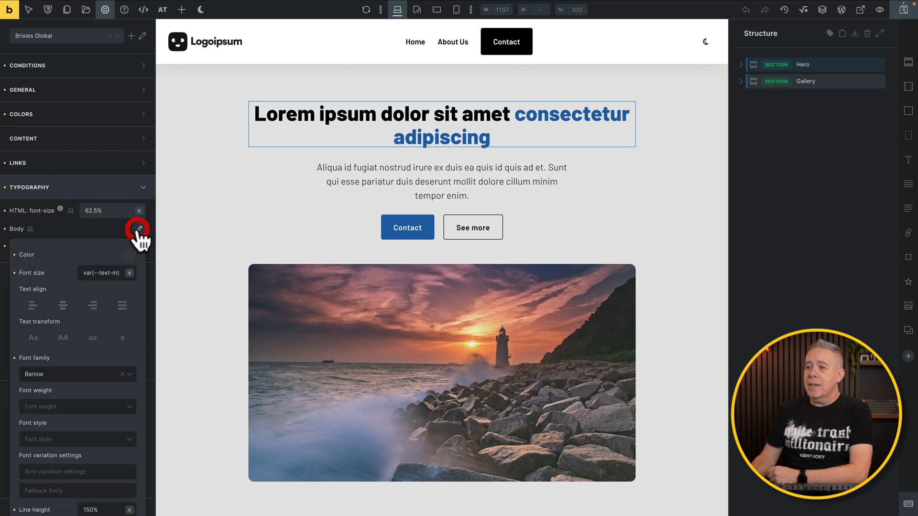
mouse_move(133, 267)
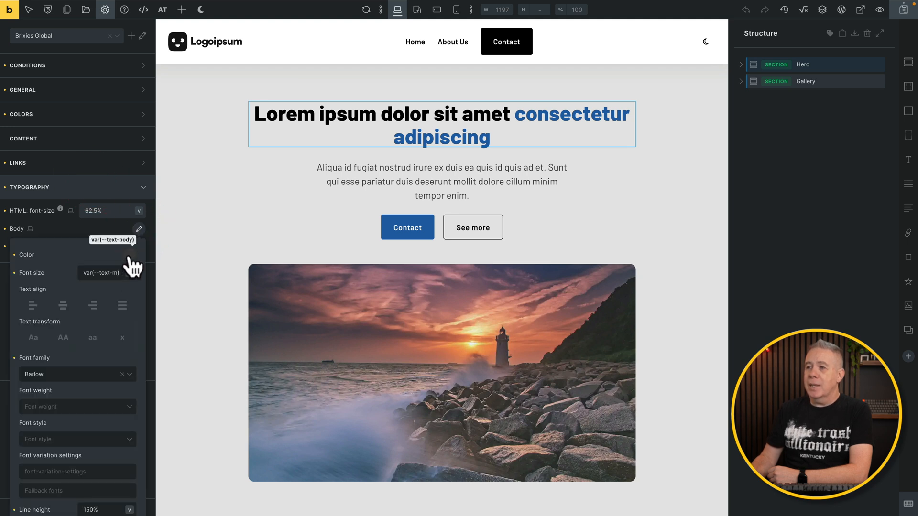
left_click(25, 254)
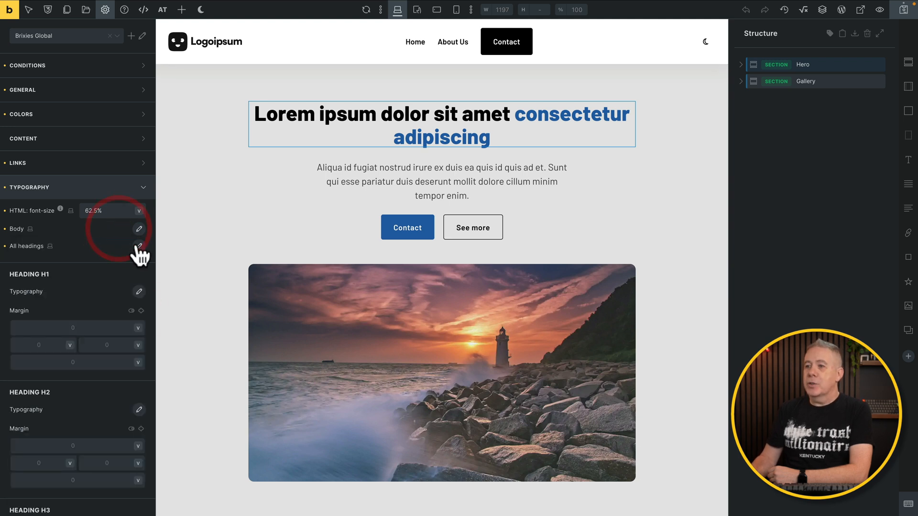
left_click(139, 245)
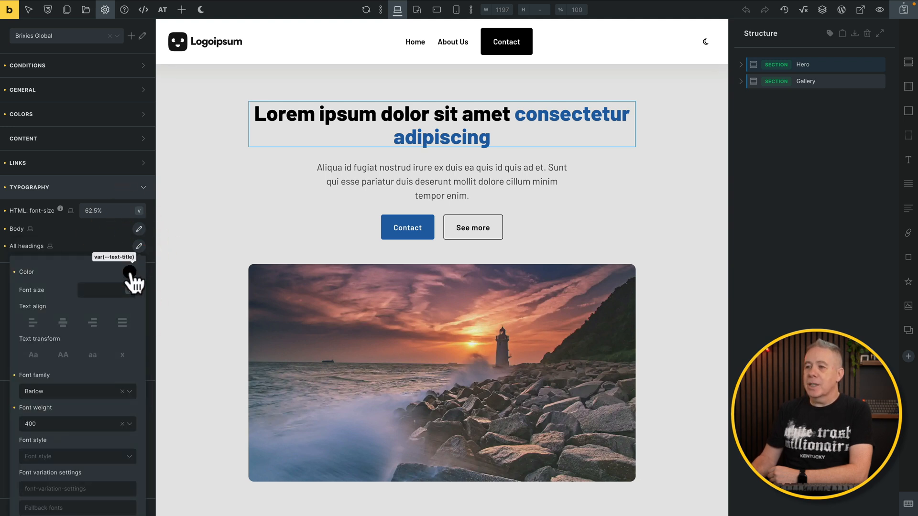
left_click(130, 272)
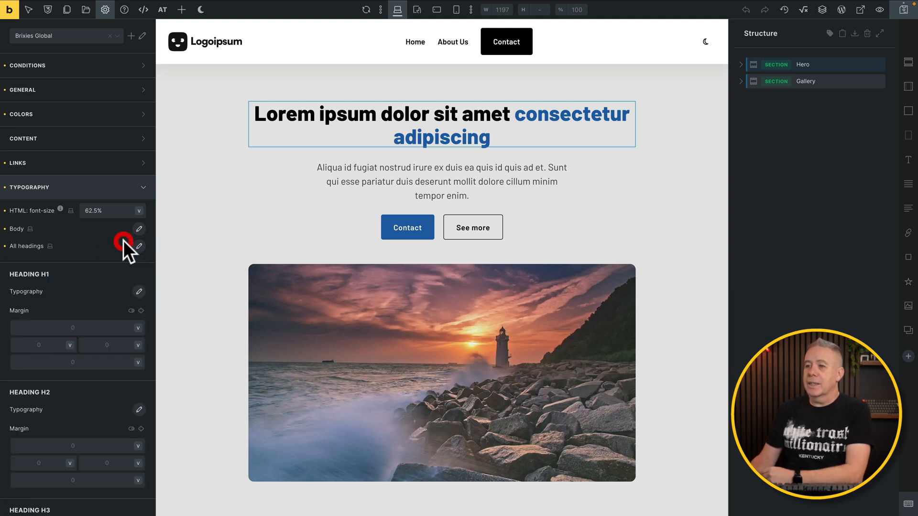
left_click(29, 188)
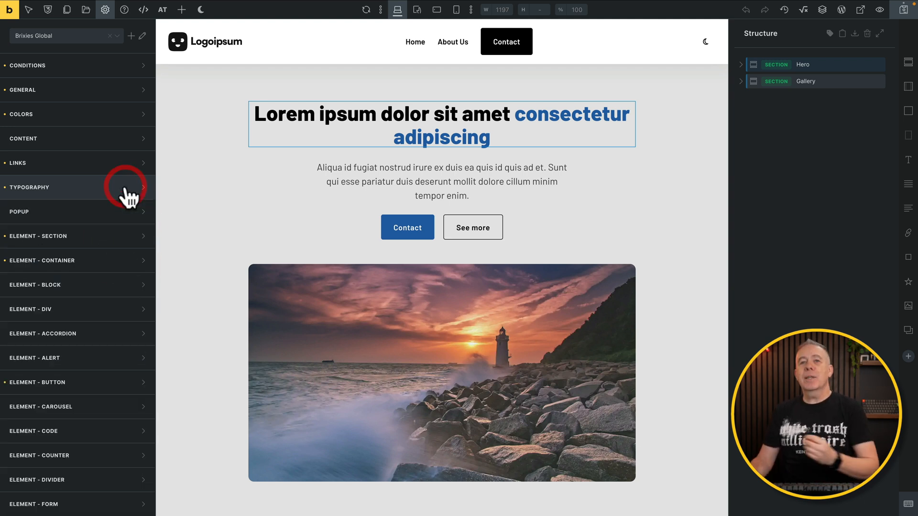
mouse_move(129, 195)
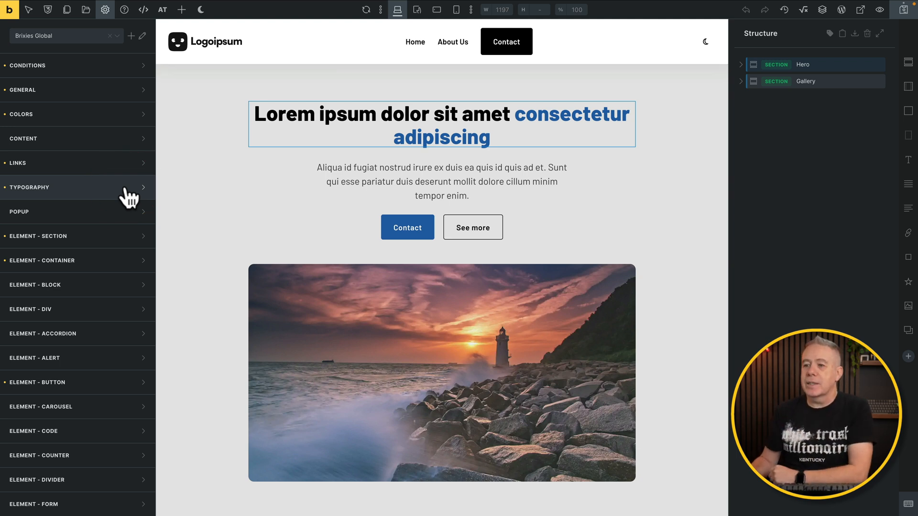
Step: Give default buttons the blue palette background and adjust their typography settings
scroll("down", 3)
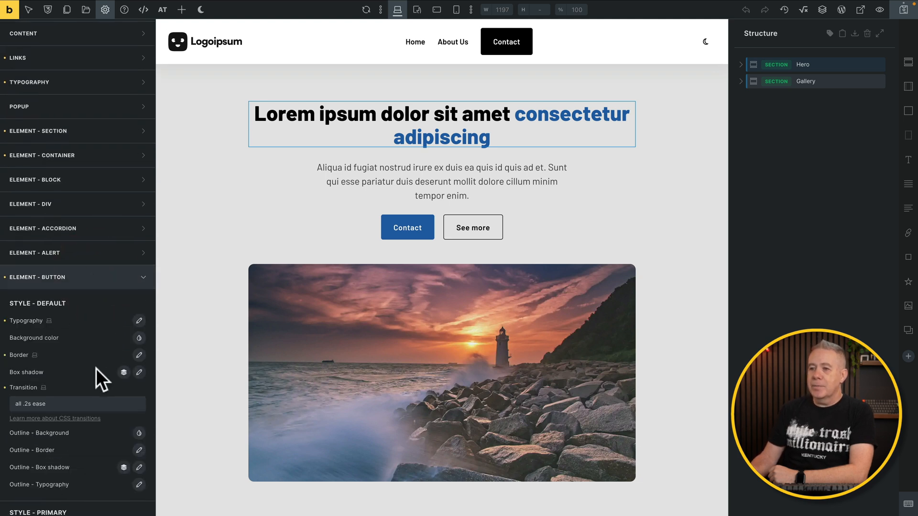
scroll("down", 3)
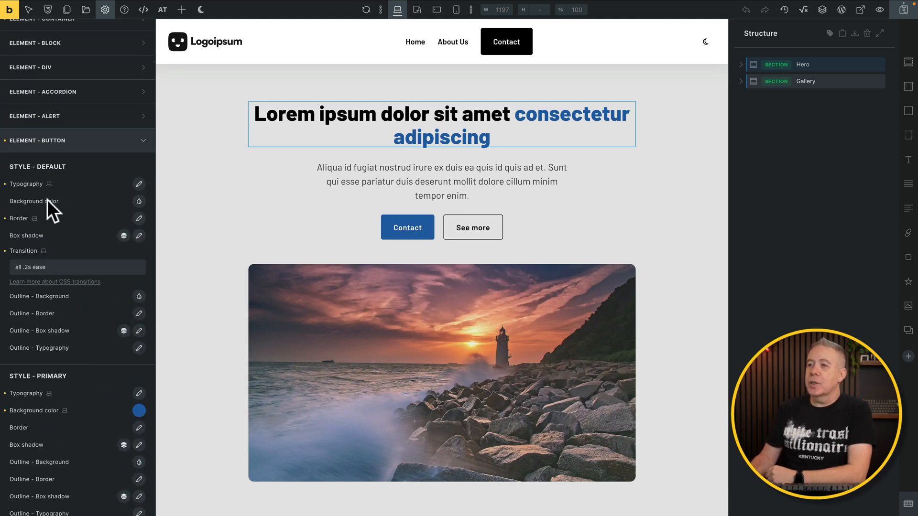
left_click(139, 201)
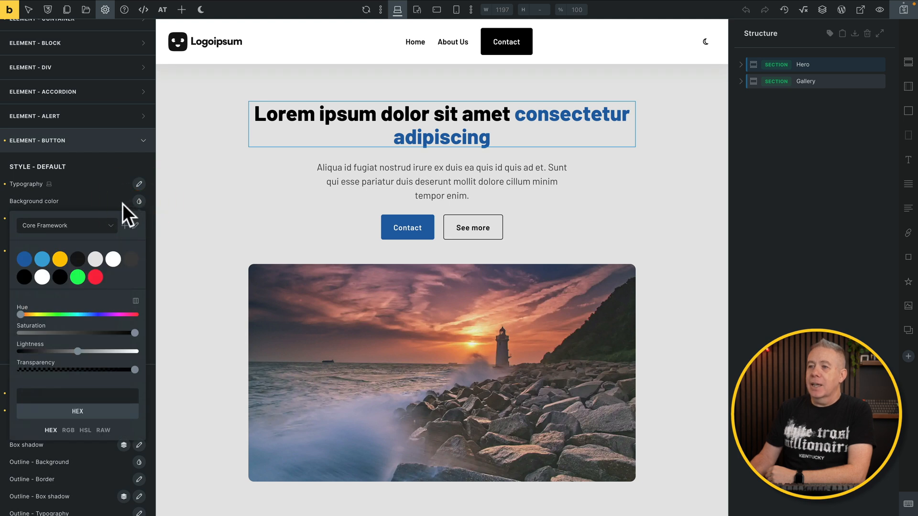
left_click(23, 258)
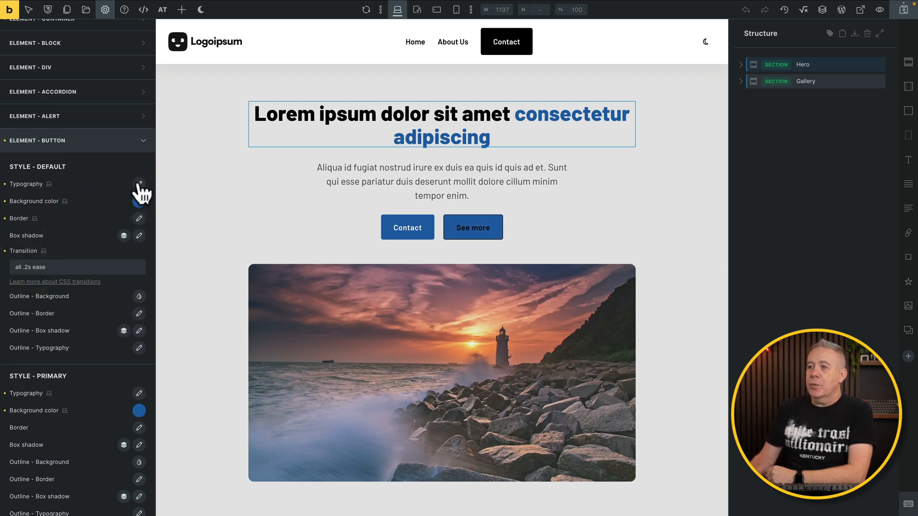
left_click(139, 184)
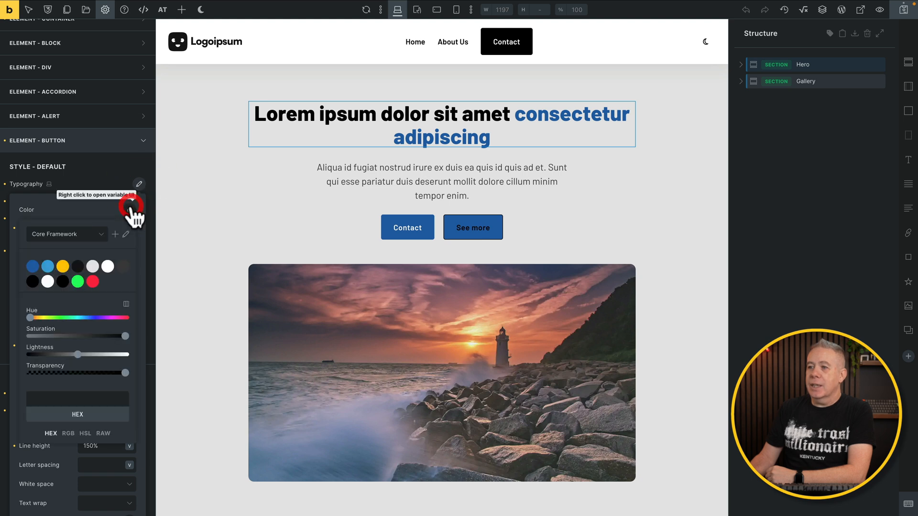
mouse_move(104, 276)
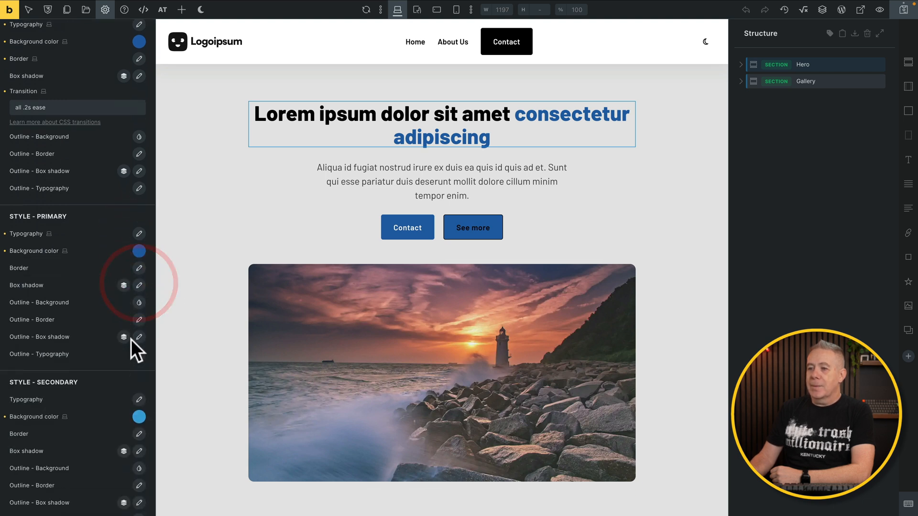
scroll("down", 3)
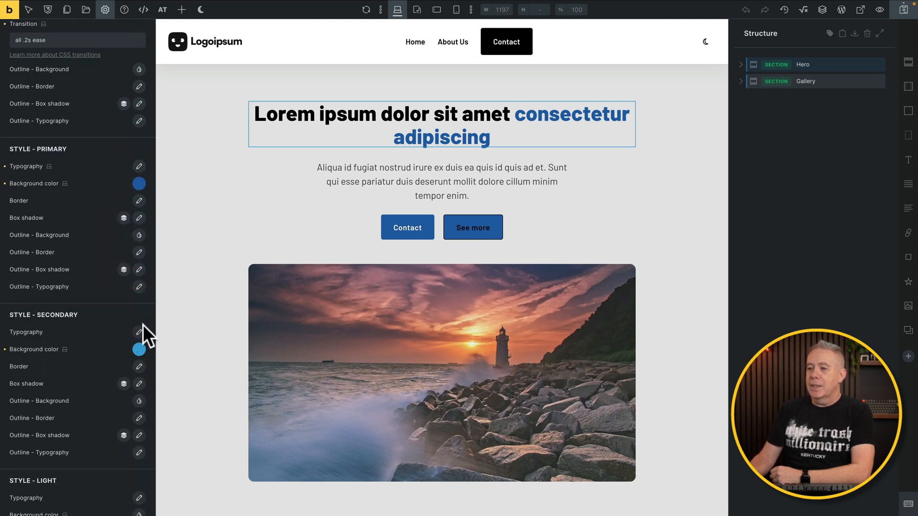
left_click(138, 350)
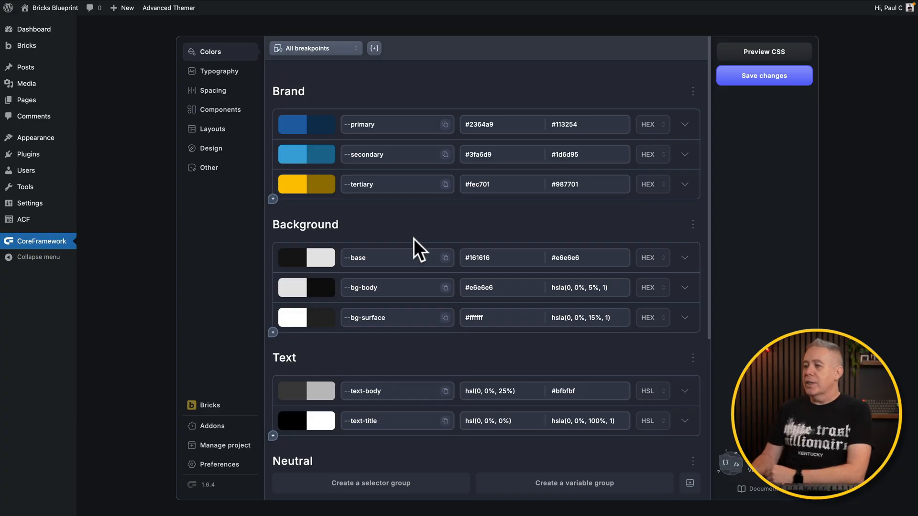
mouse_move(293, 287)
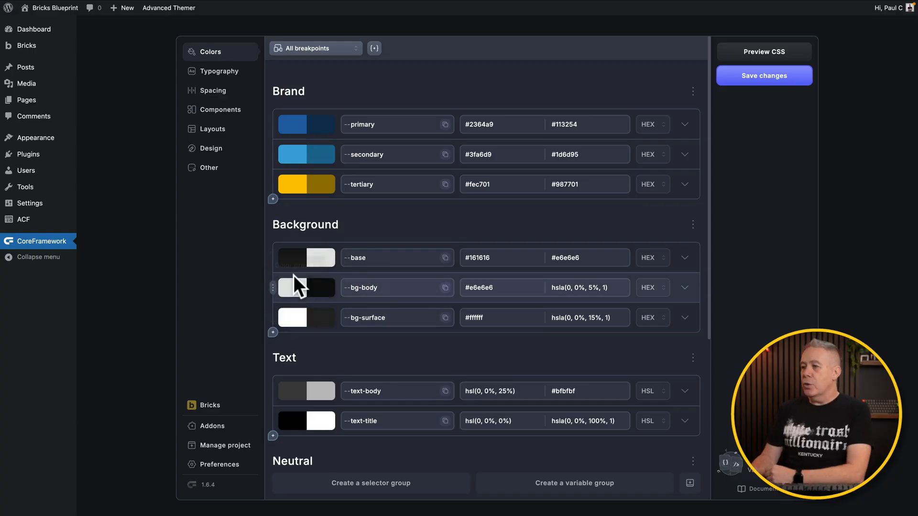
mouse_move(293, 287)
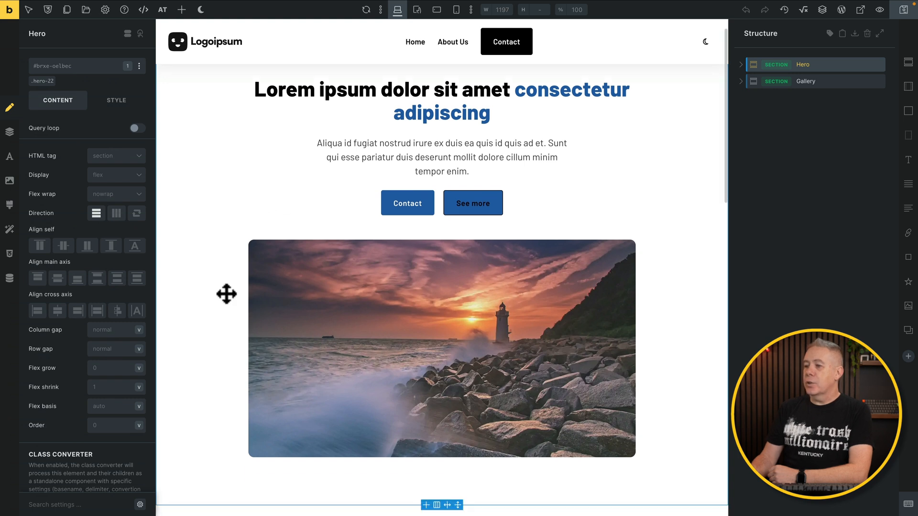
Step: Switch the page preview to dark mode and scroll down to inspect it
scroll("down", 3)
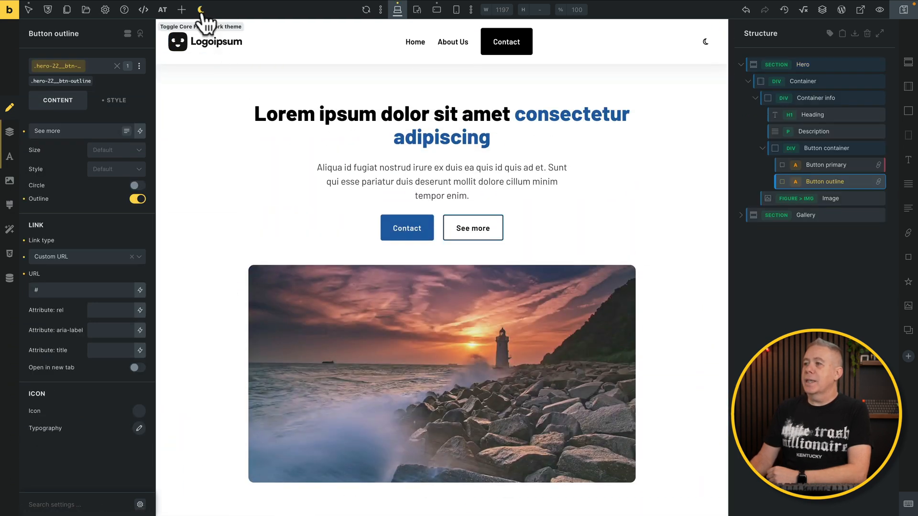
left_click(200, 10)
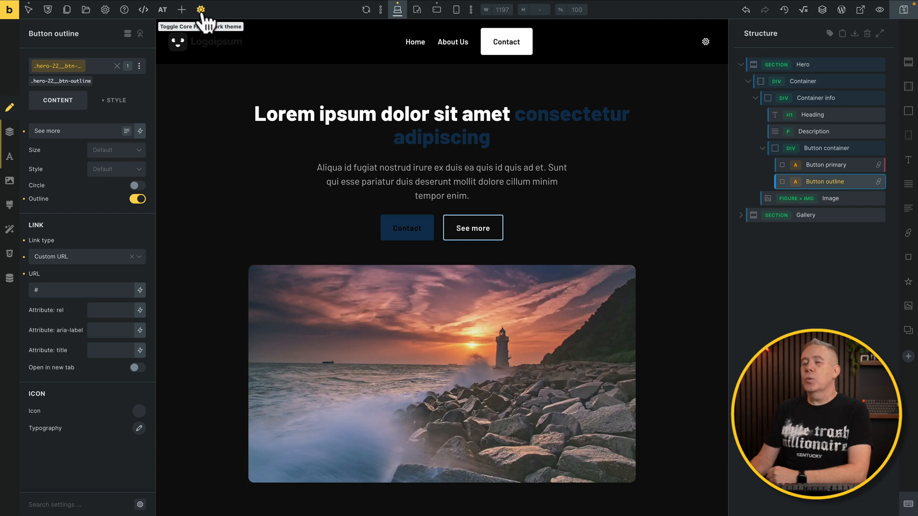
scroll("down", 3)
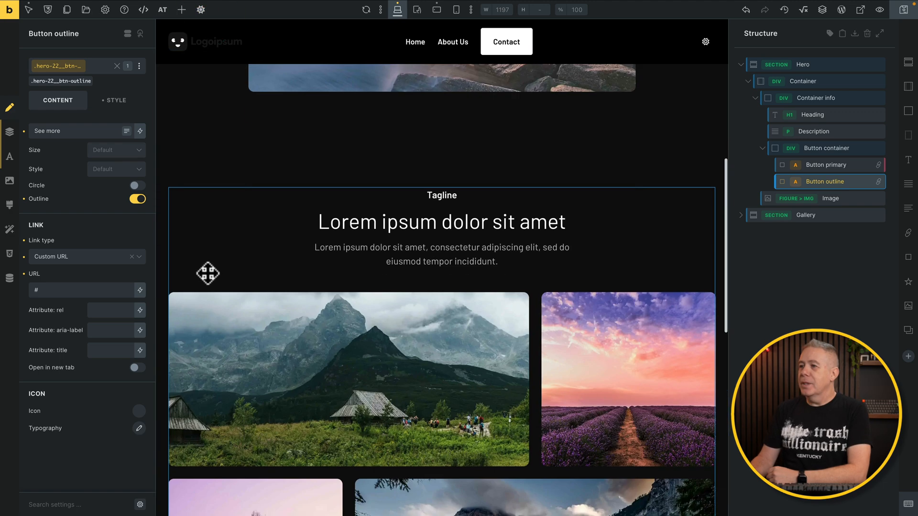
scroll("down", 3)
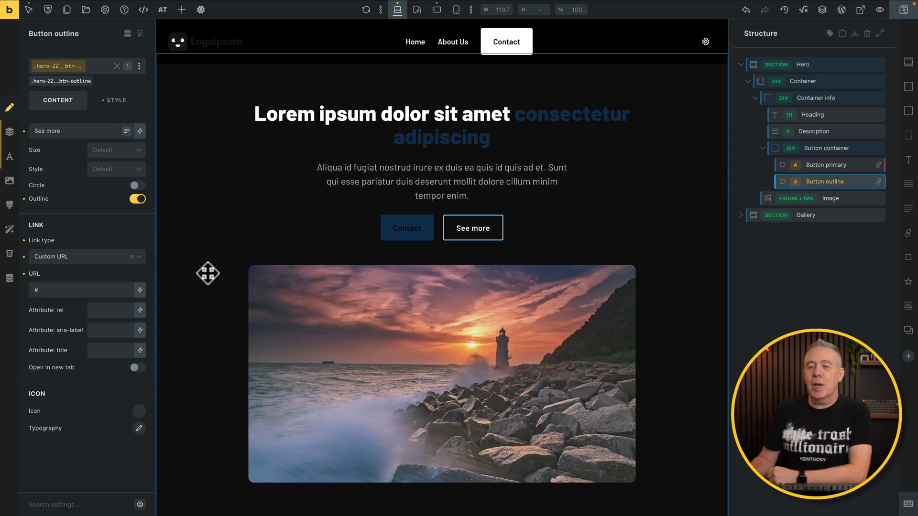
mouse_move(542, 117)
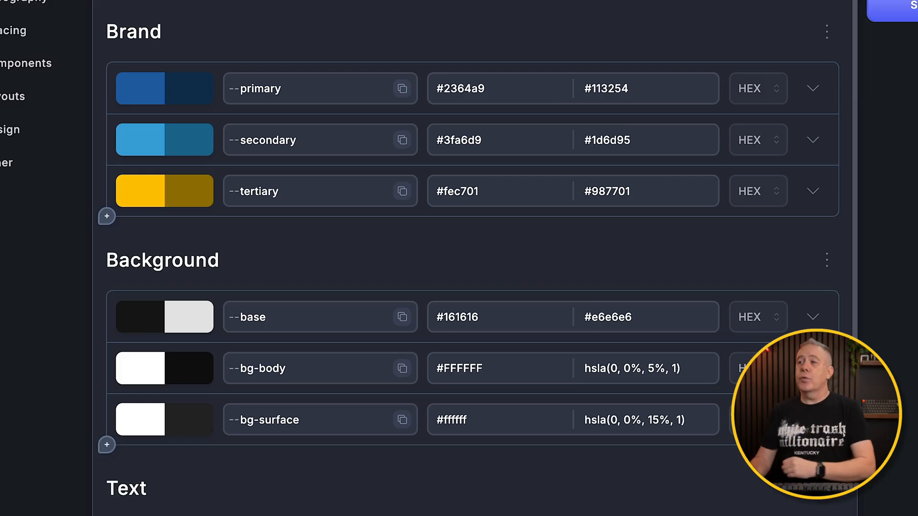
mouse_move(175, 94)
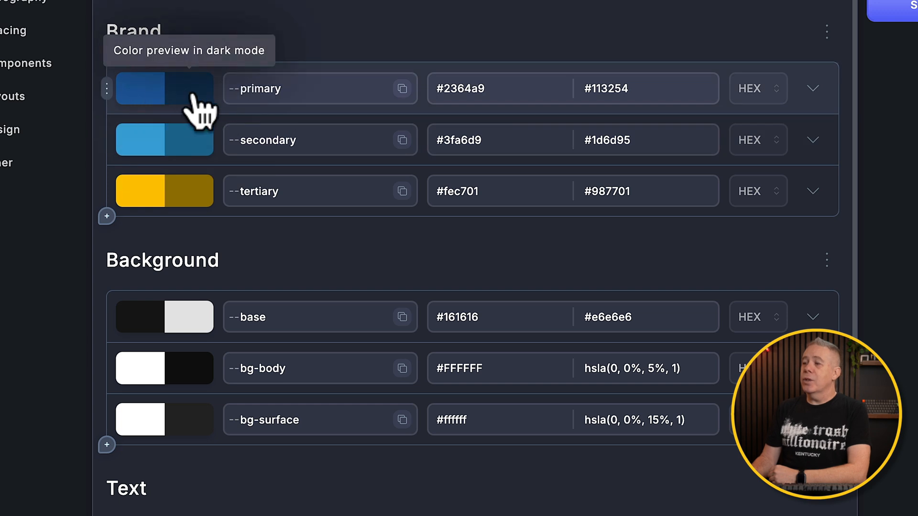
mouse_move(189, 105)
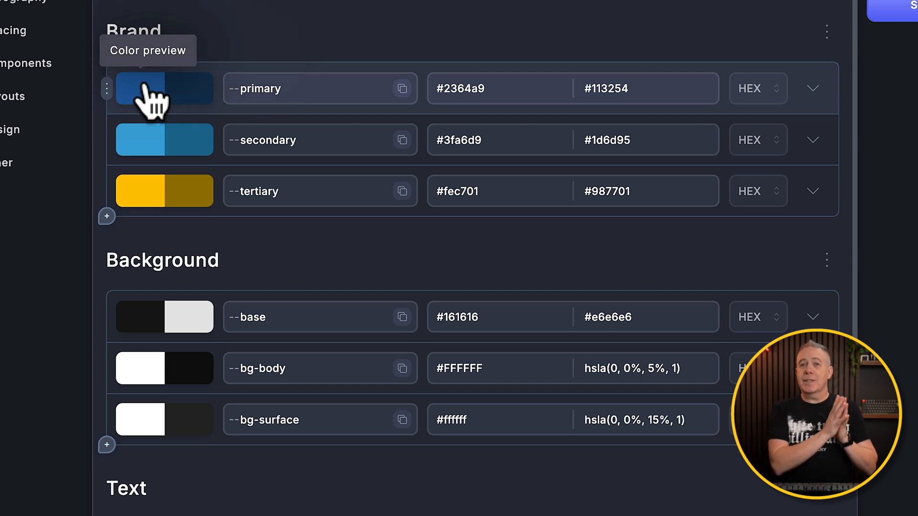
mouse_move(170, 97)
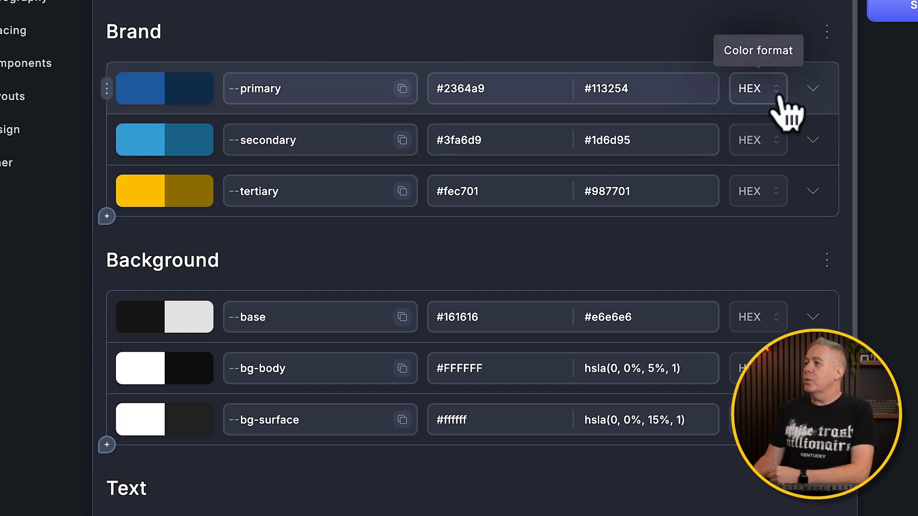
Step: Show primary in HSL format and edit its dark-mode value to hsl(210, 66%, 67%)
left_click(759, 88)
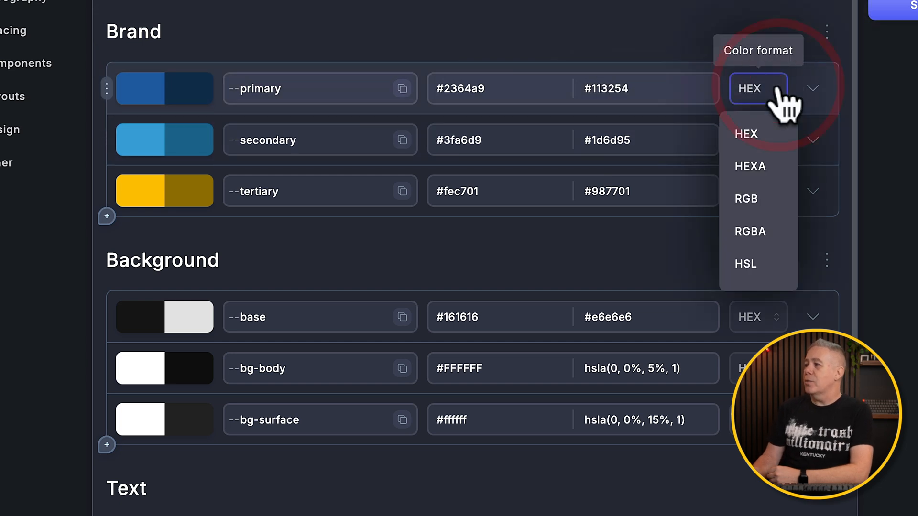
mouse_move(758, 264)
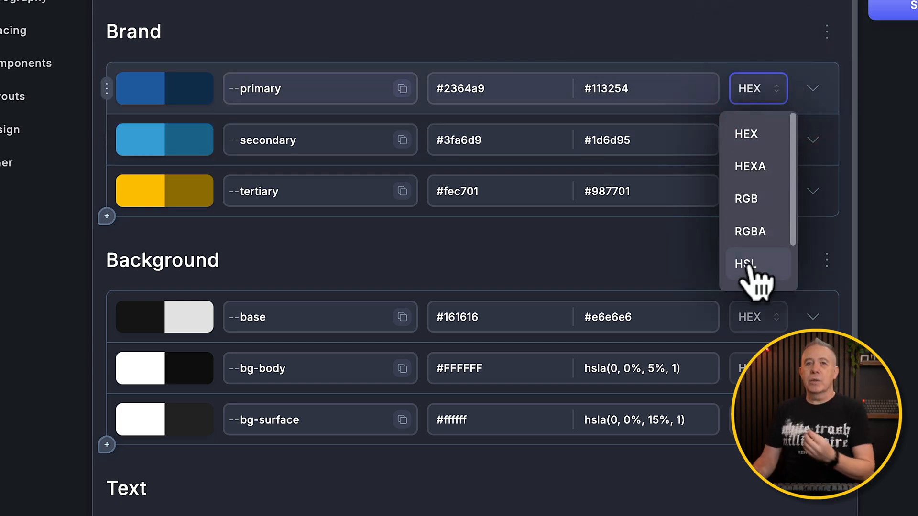
left_click(745, 263)
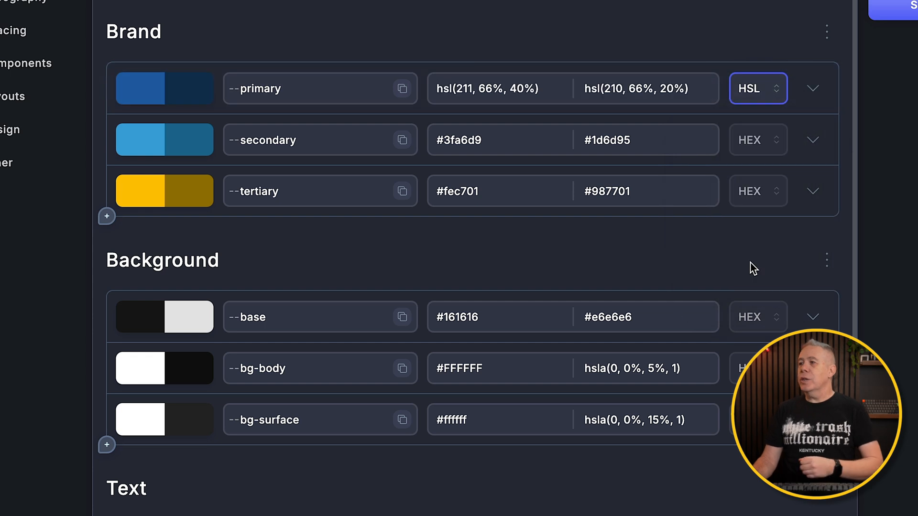
mouse_move(175, 94)
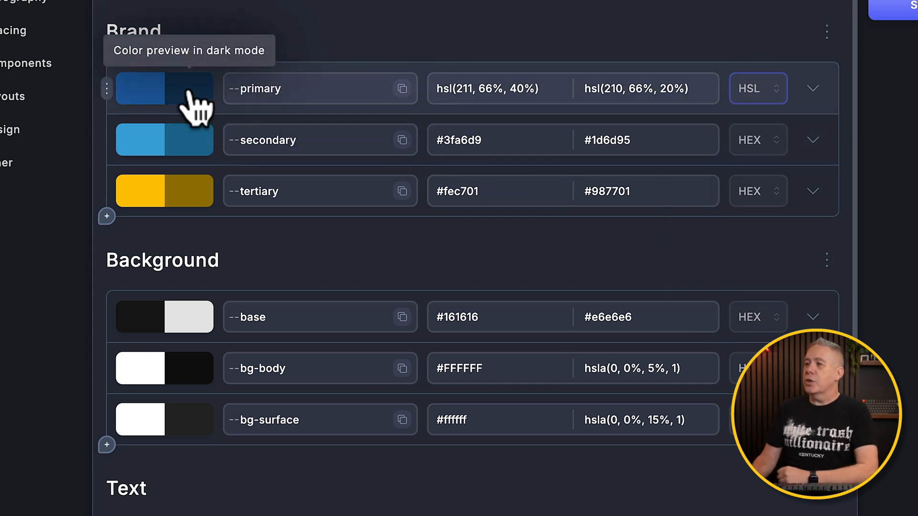
left_click(164, 89)
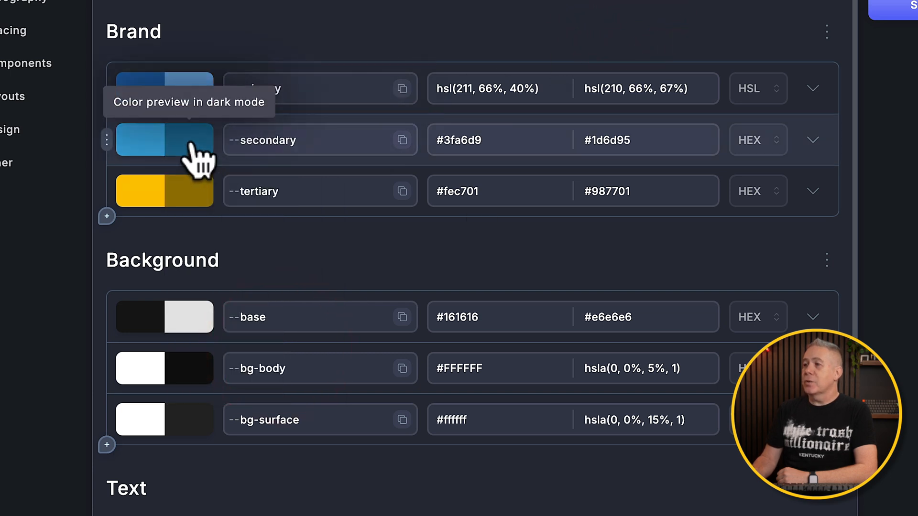
Step: Switch secondary's colour format to HSL and lighten its dark-mode swatch to hsl(200, 67%, 76%)
left_click(165, 139)
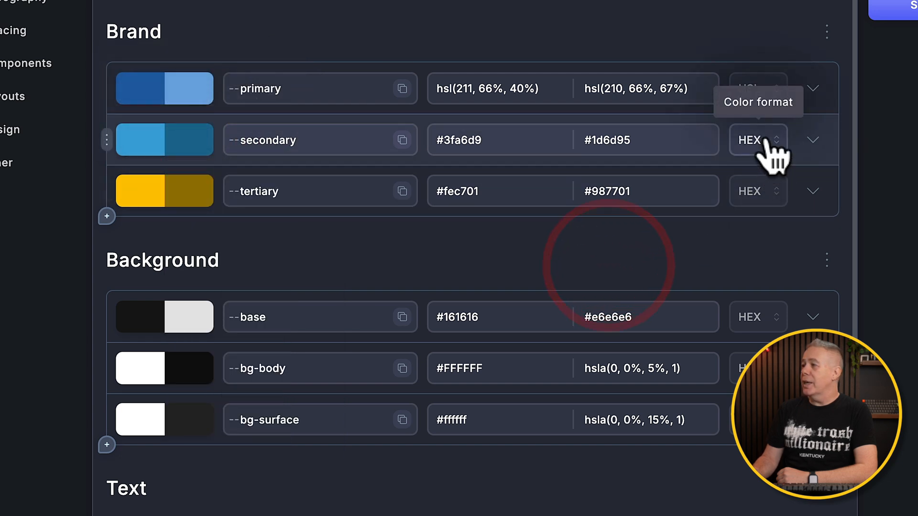
left_click(757, 139)
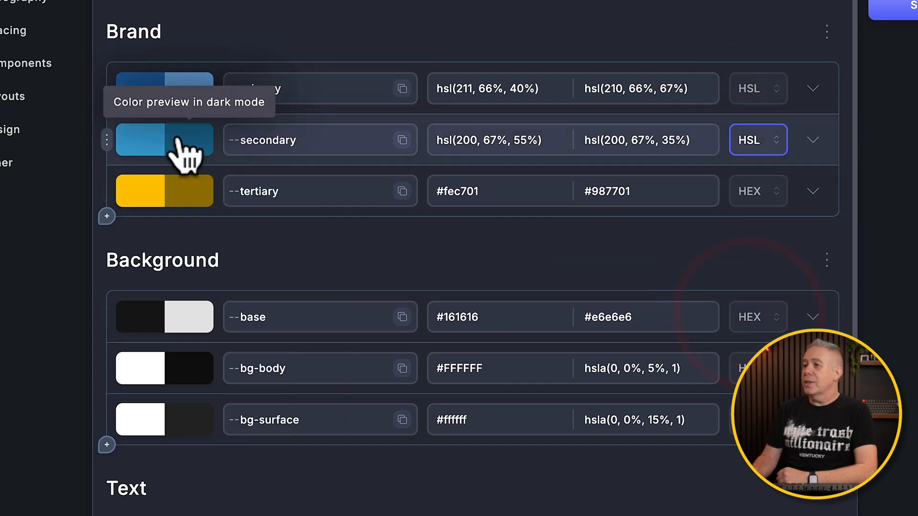
left_click(165, 139)
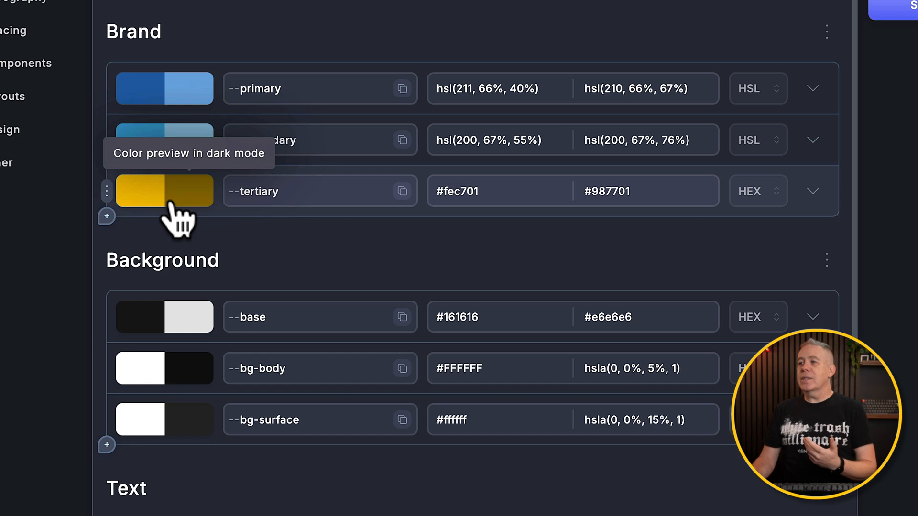
mouse_move(761, 223)
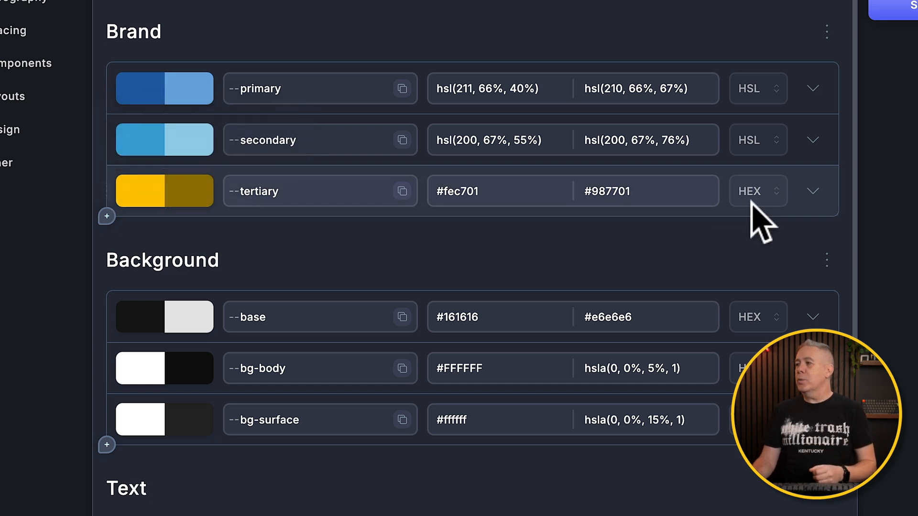
left_click(813, 191)
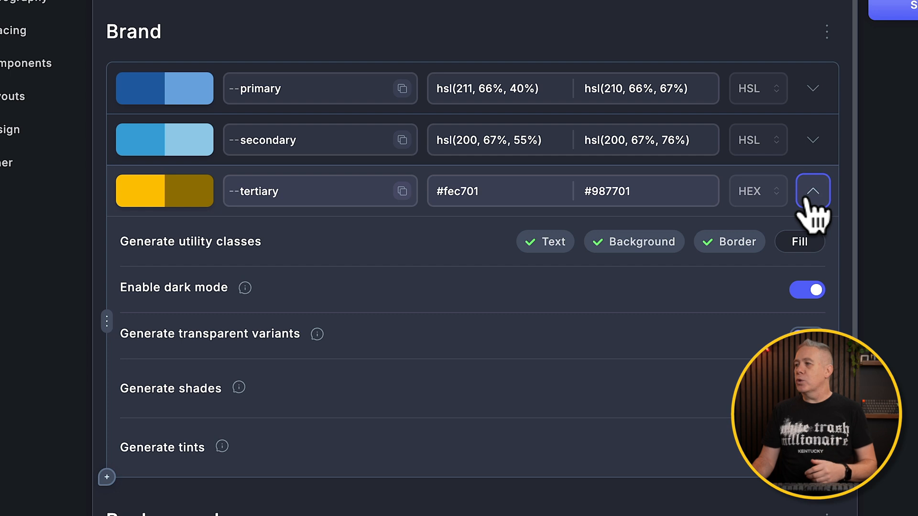
Step: Collapse tertiary's extra options and paste #fec701 into its dark-mode field
left_click(813, 191)
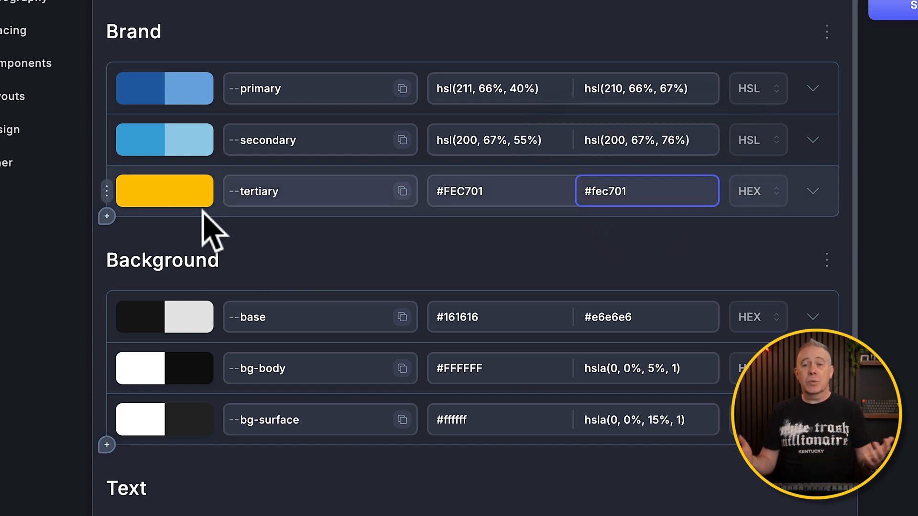
left_click(302, 263)
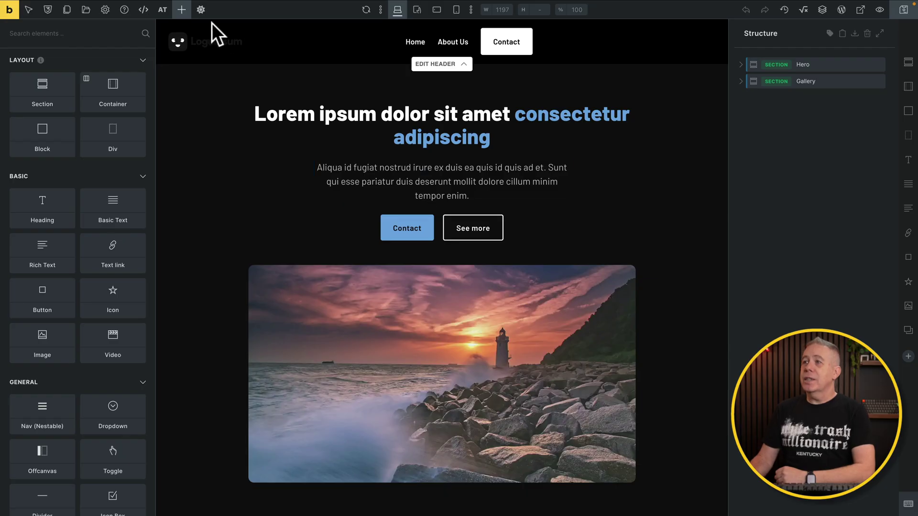
Step: Toggle the Core Framework theme to preview light mode, then back to dark
left_click(201, 10)
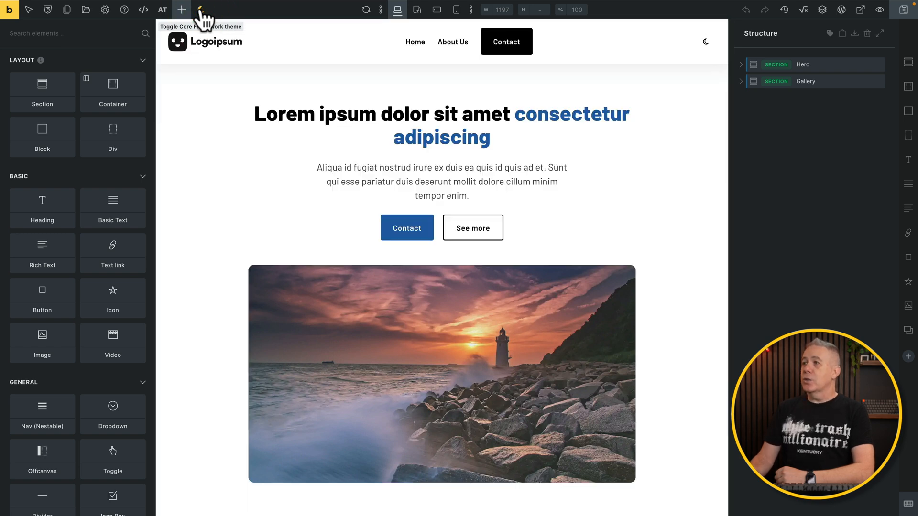
left_click(200, 10)
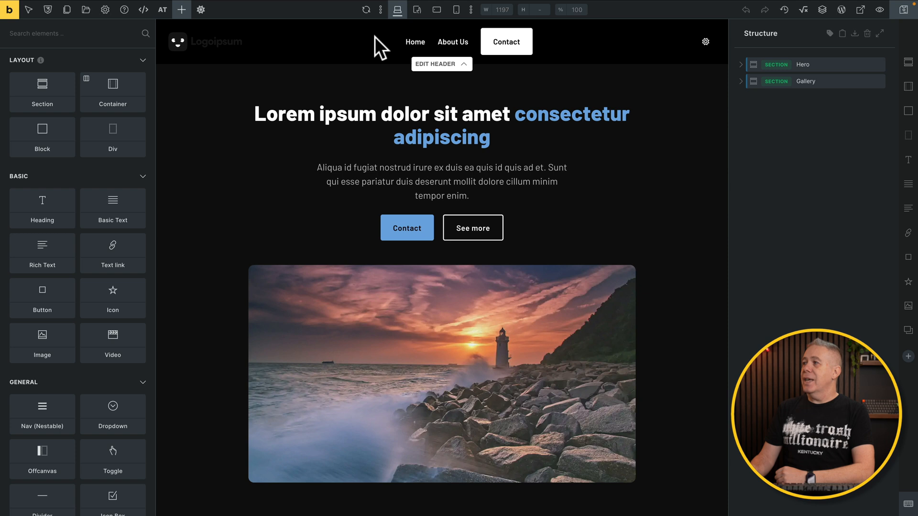
mouse_move(372, 45)
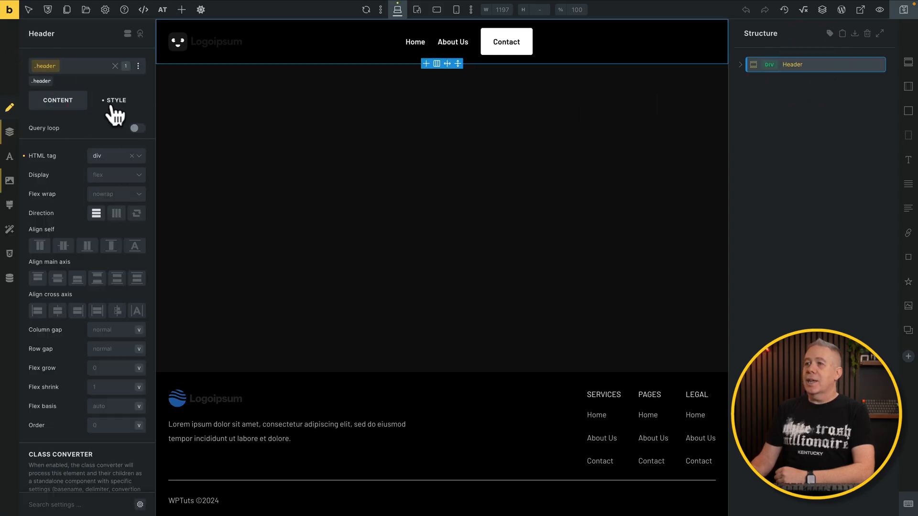
Step: Leave the header's Style tab for the page, switch to light theme, and view the live site
left_click(116, 100)
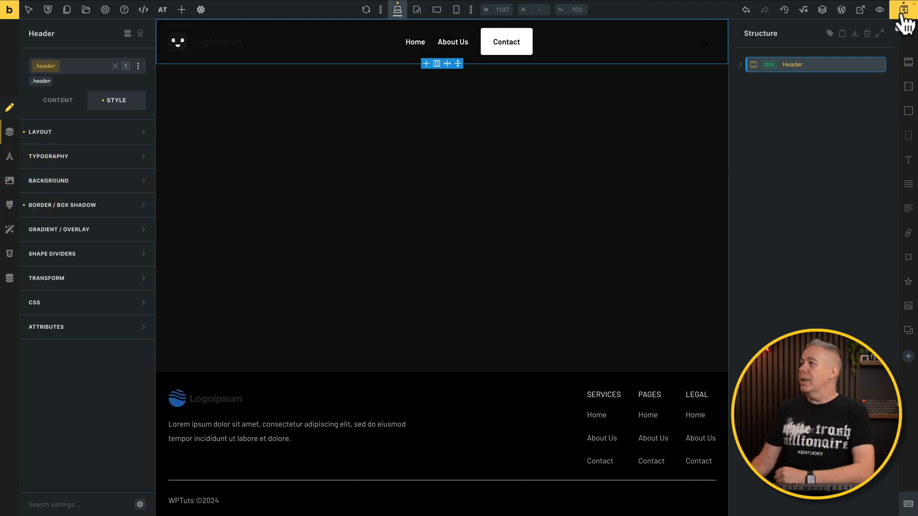
left_click(903, 10)
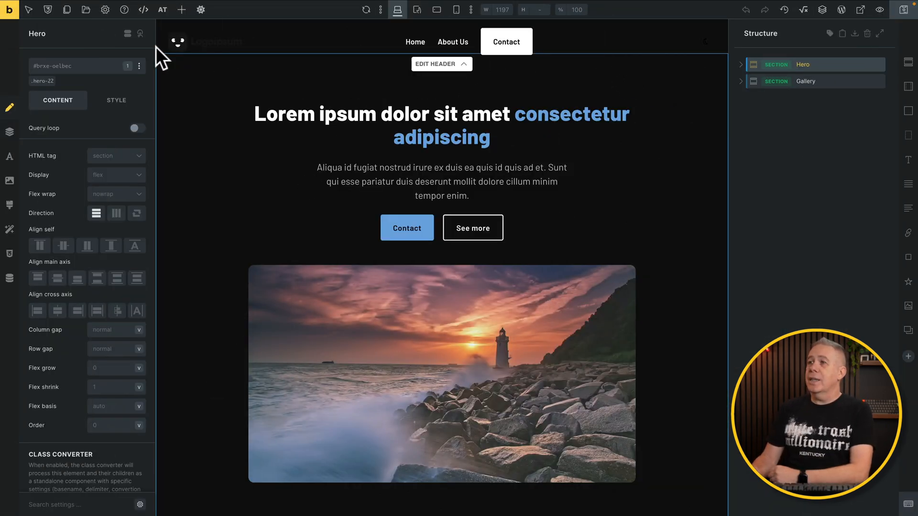
left_click(201, 10)
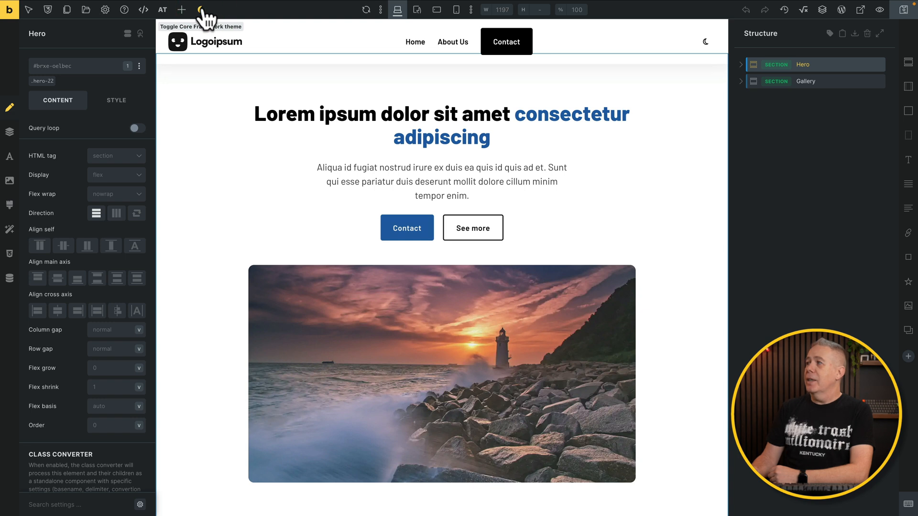
left_click(202, 10)
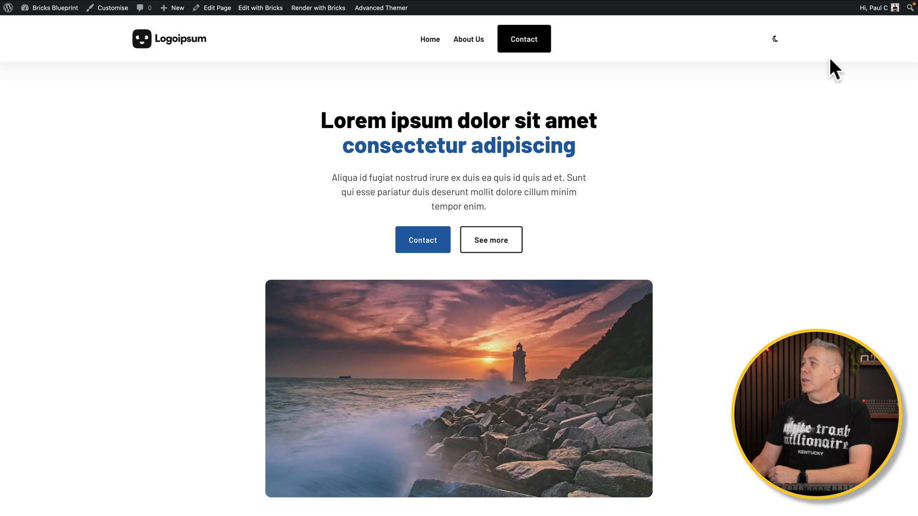
Step: Toggle the live page between dark and light themes, including the gallery section below
left_click(775, 39)
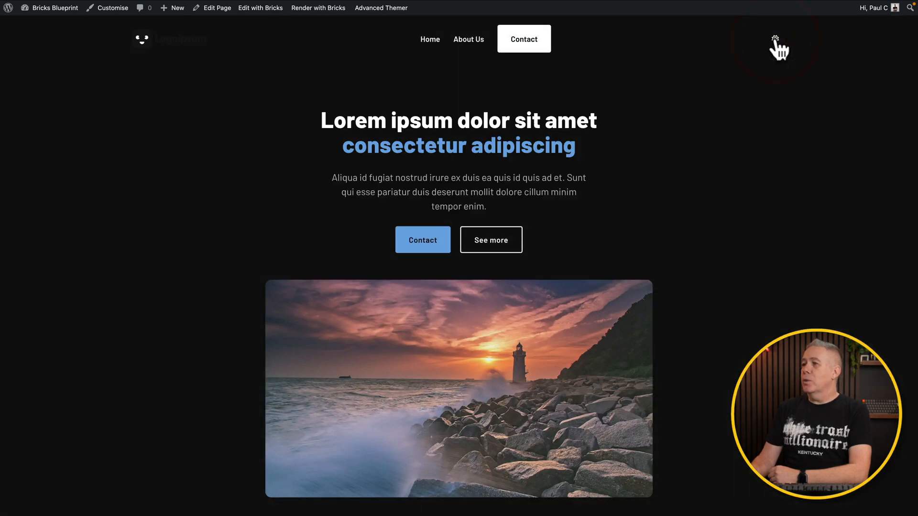
left_click(775, 47)
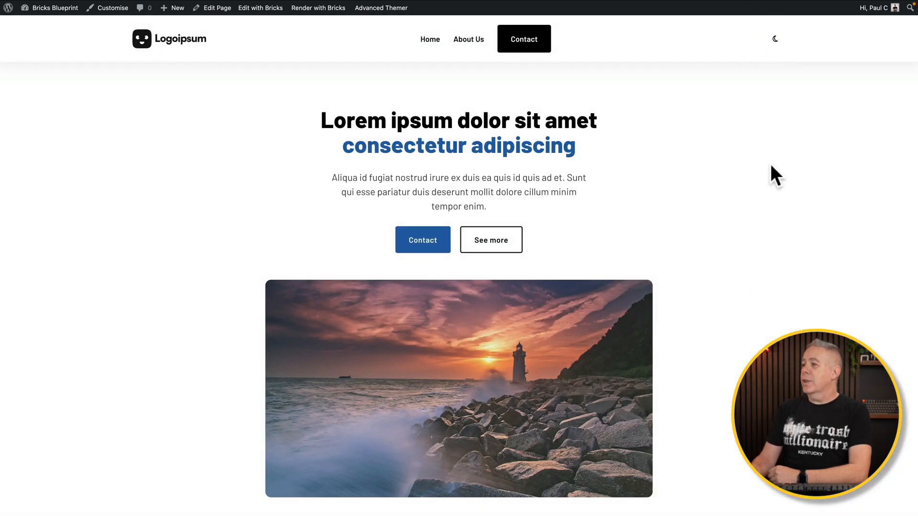
scroll("down", 3)
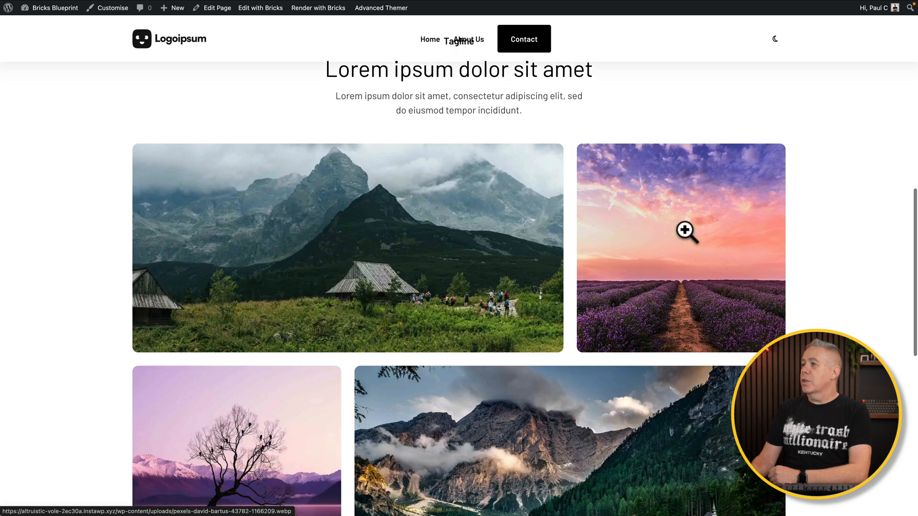
left_click(775, 39)
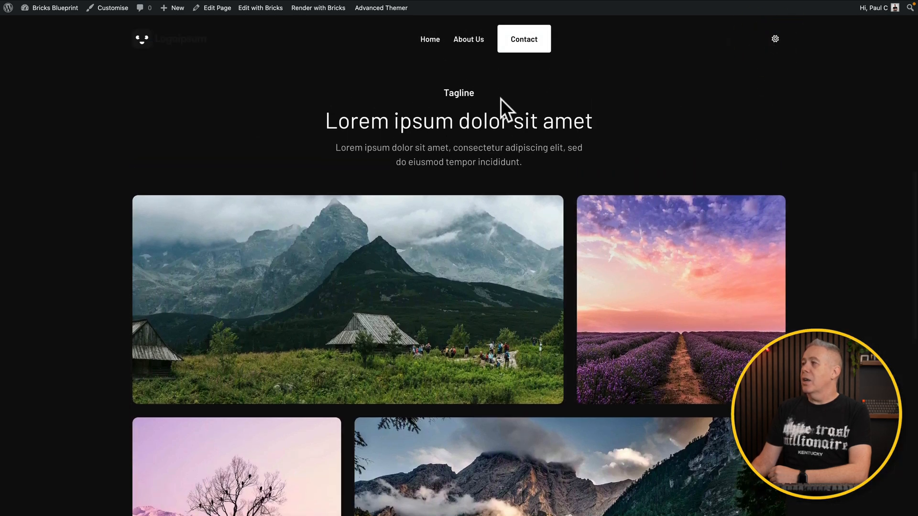
left_click(775, 38)
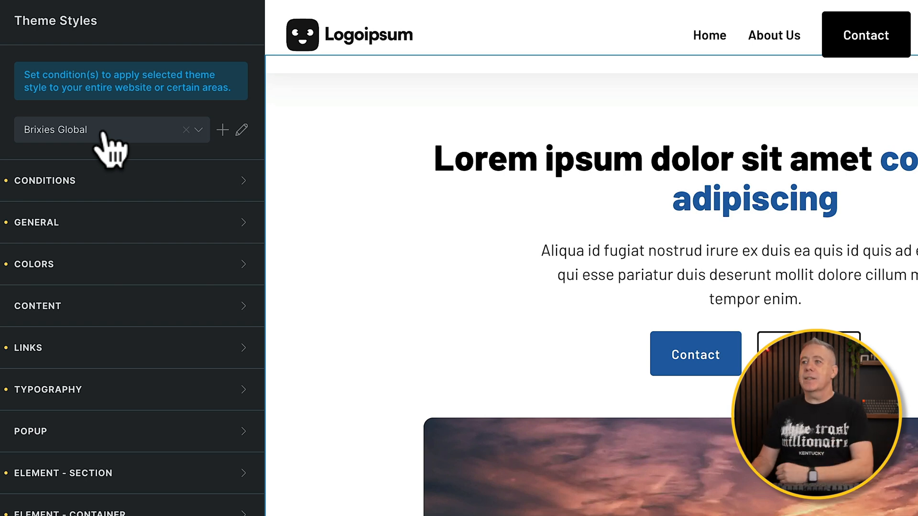
Step: Click the pencil beside the Brixies Global theme style to edit it
left_click(241, 129)
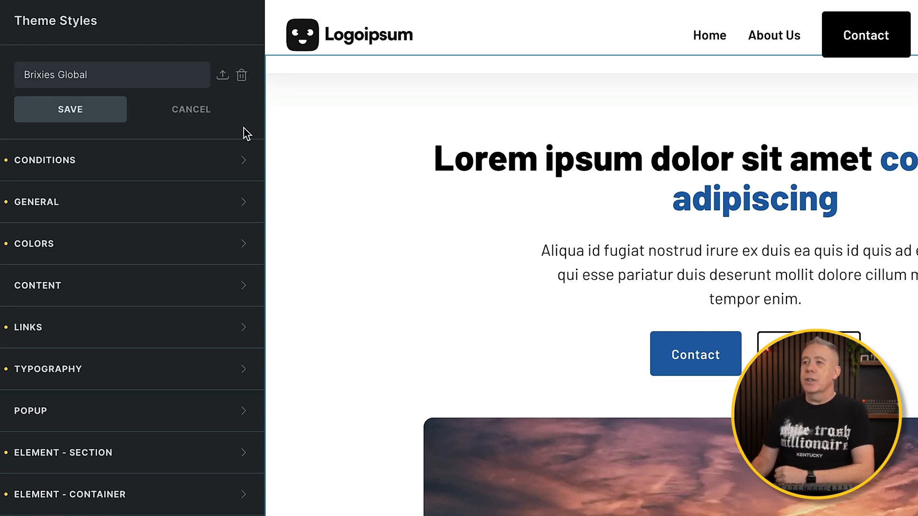